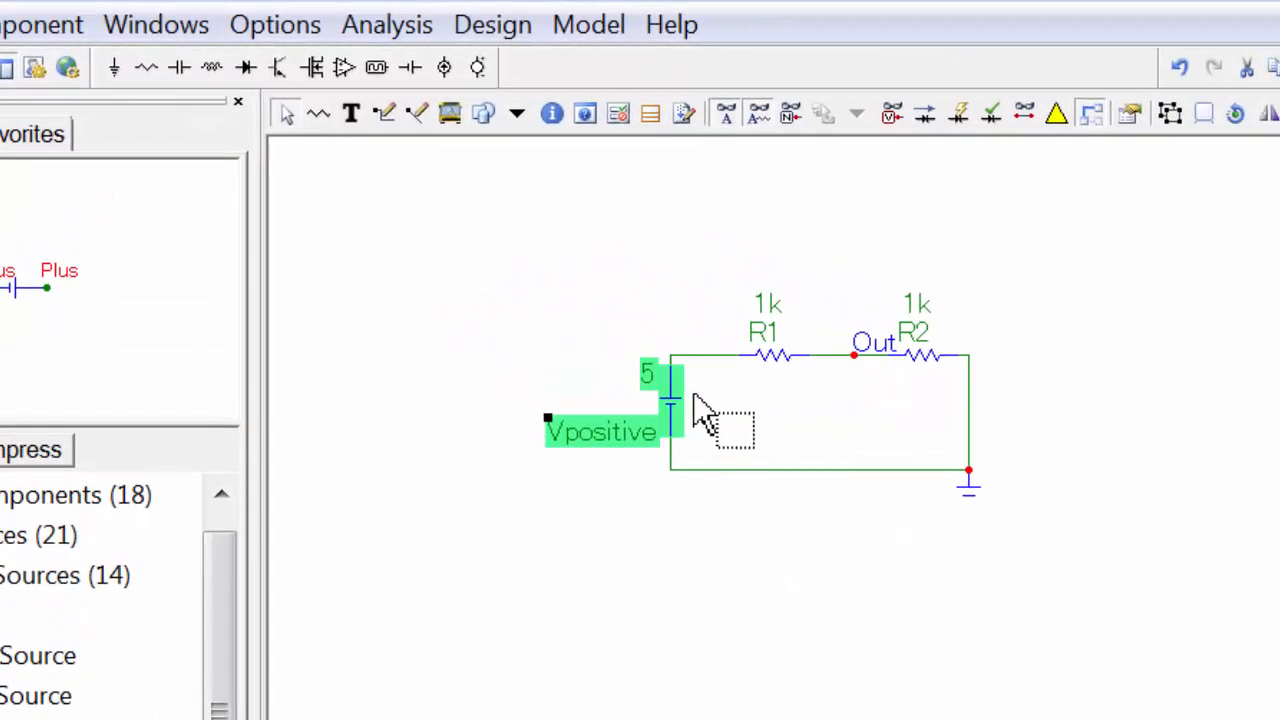
Bring up the properties of voltage source V1 feeding the 1k divider.
key(Delete)
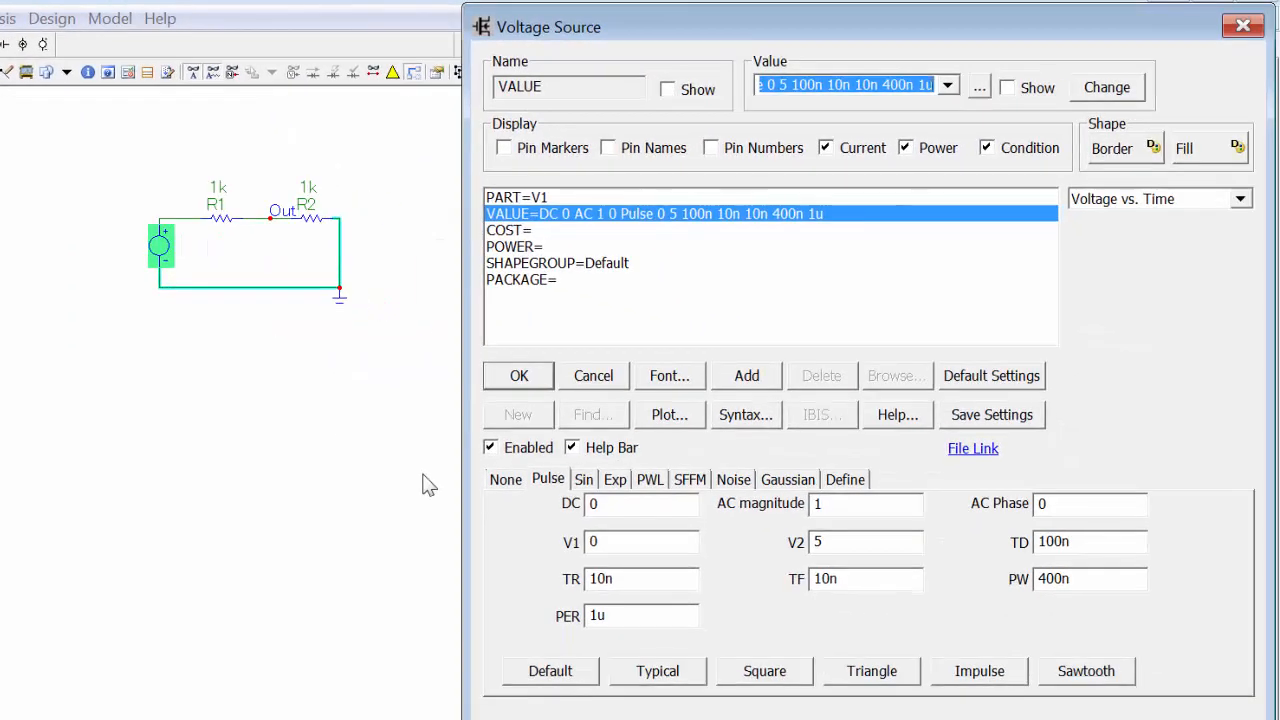
mouse_move(444, 476)
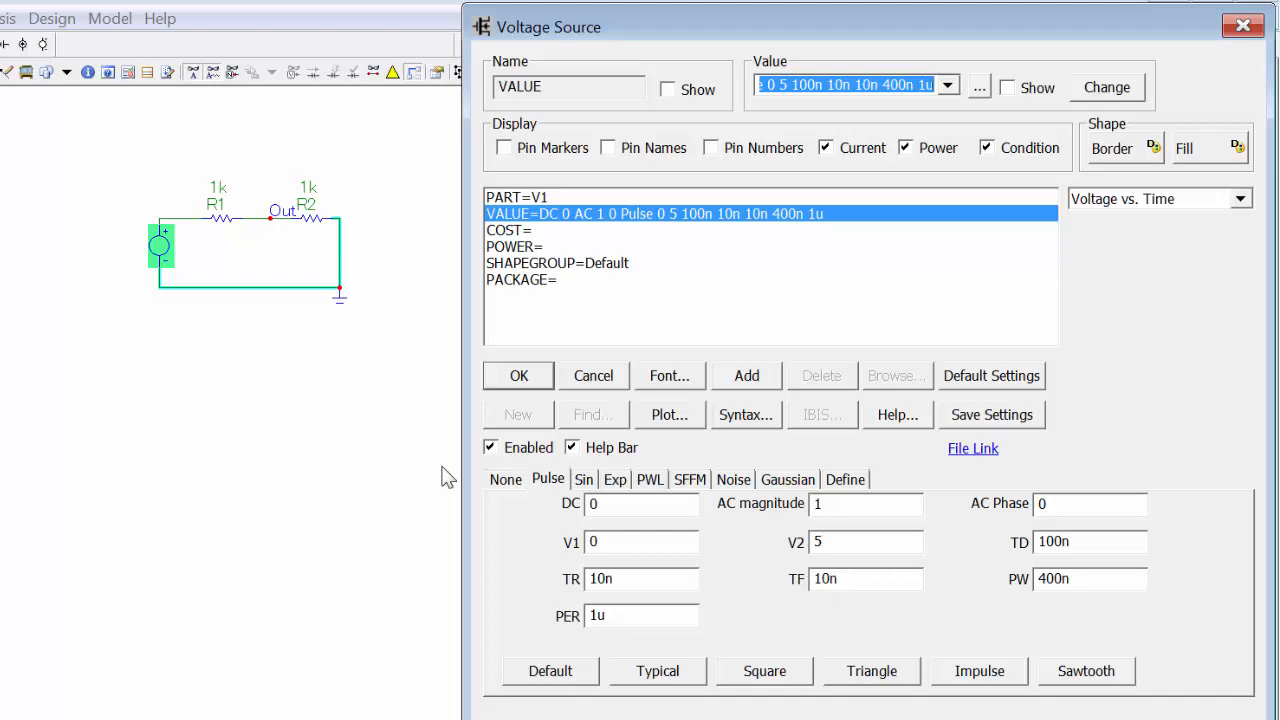
Switch V1 to a sine waveform with DC value 5 and review its amplitude fields.
click(584, 480)
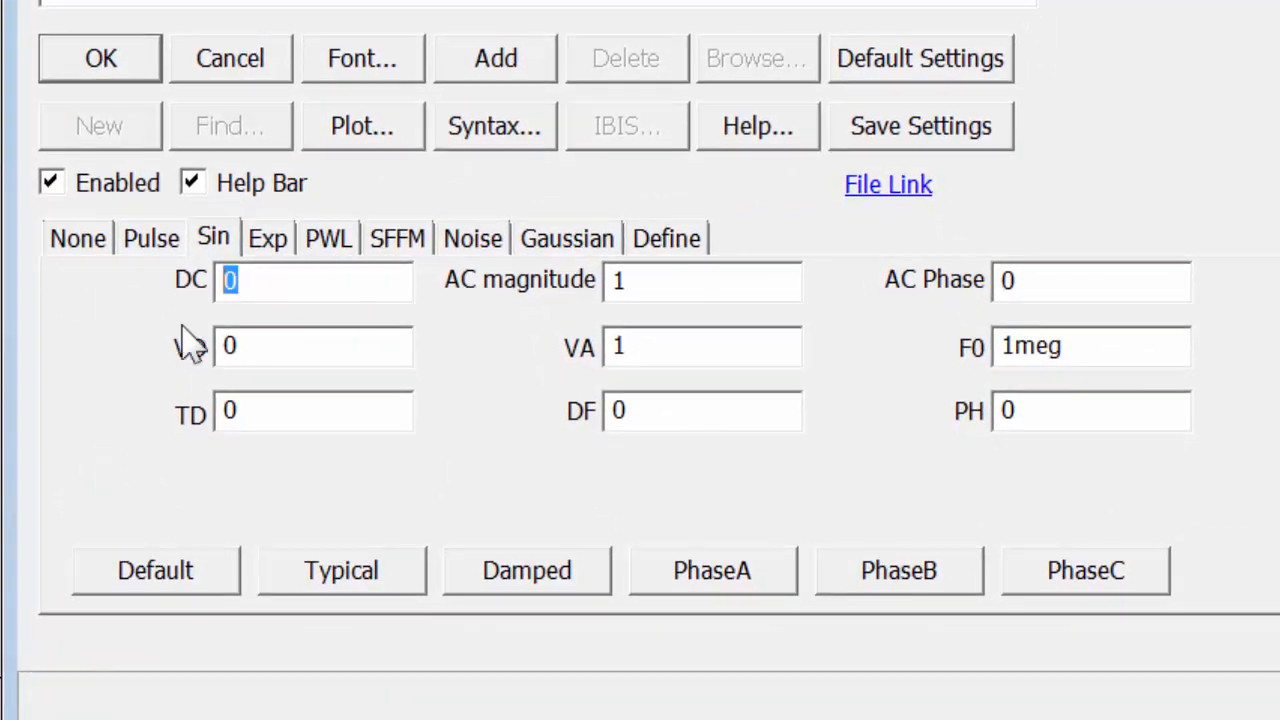
text(5)
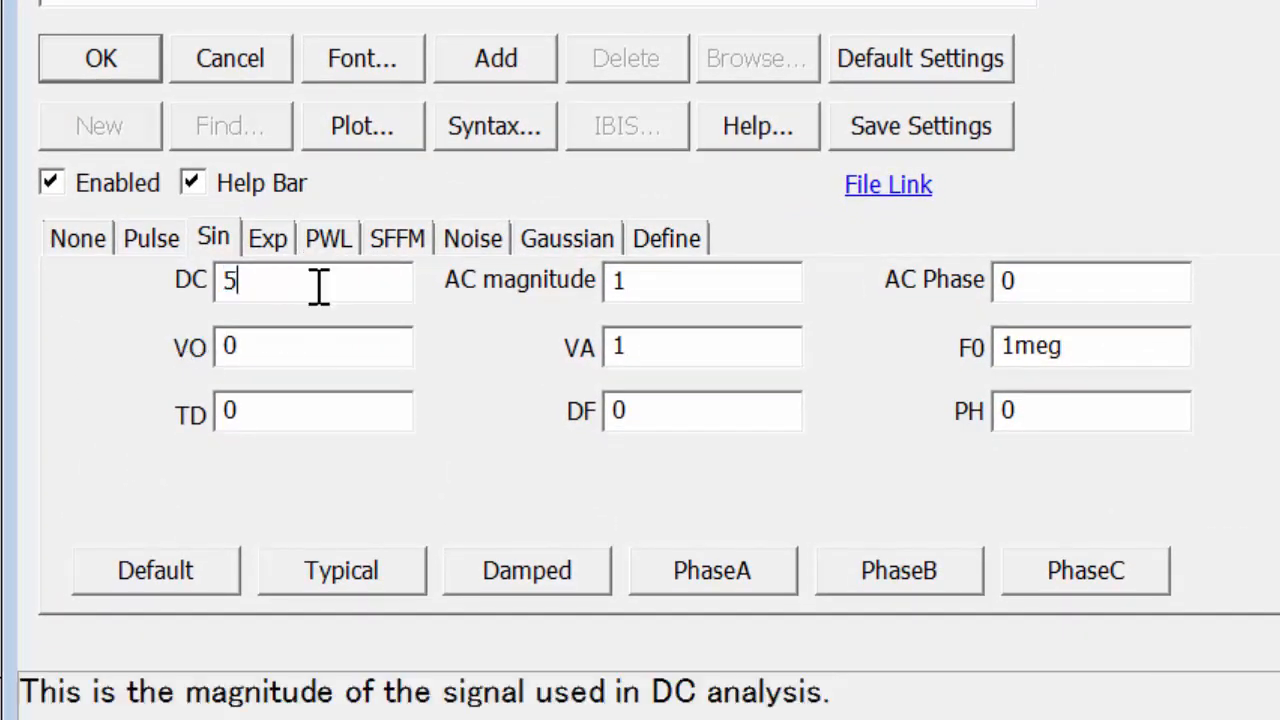
click(700, 280)
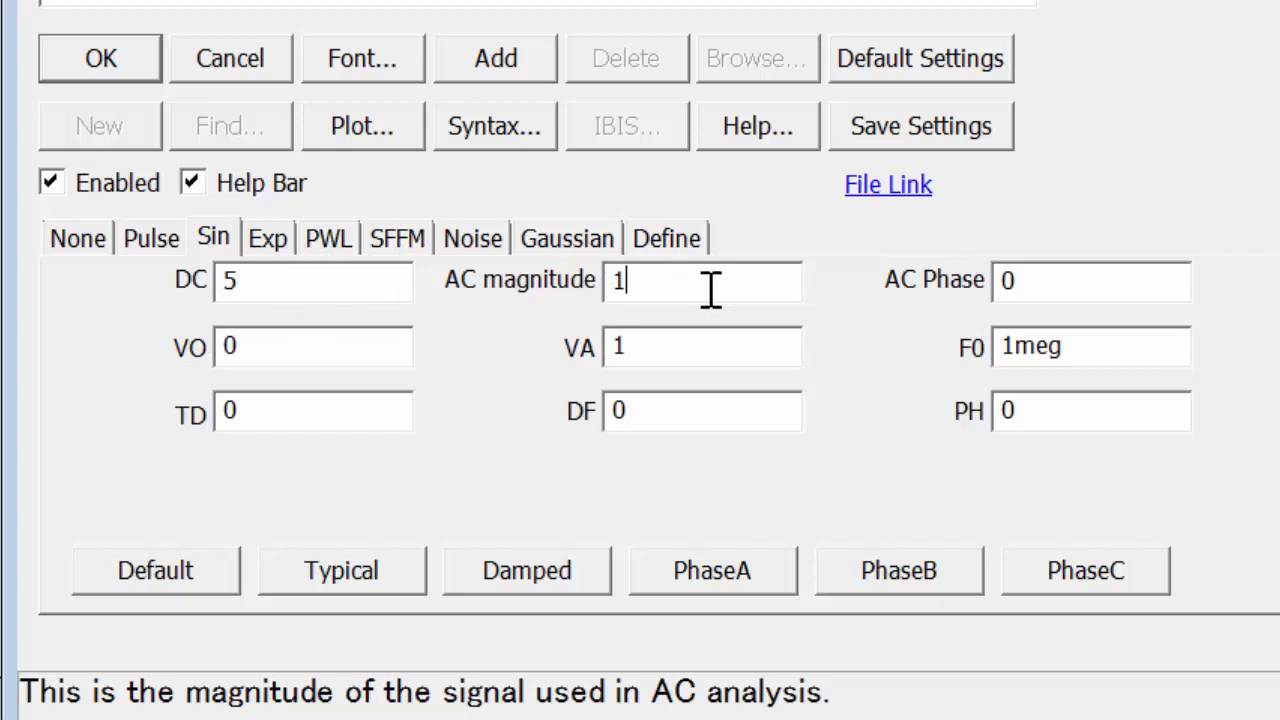
mouse_move(524, 524)
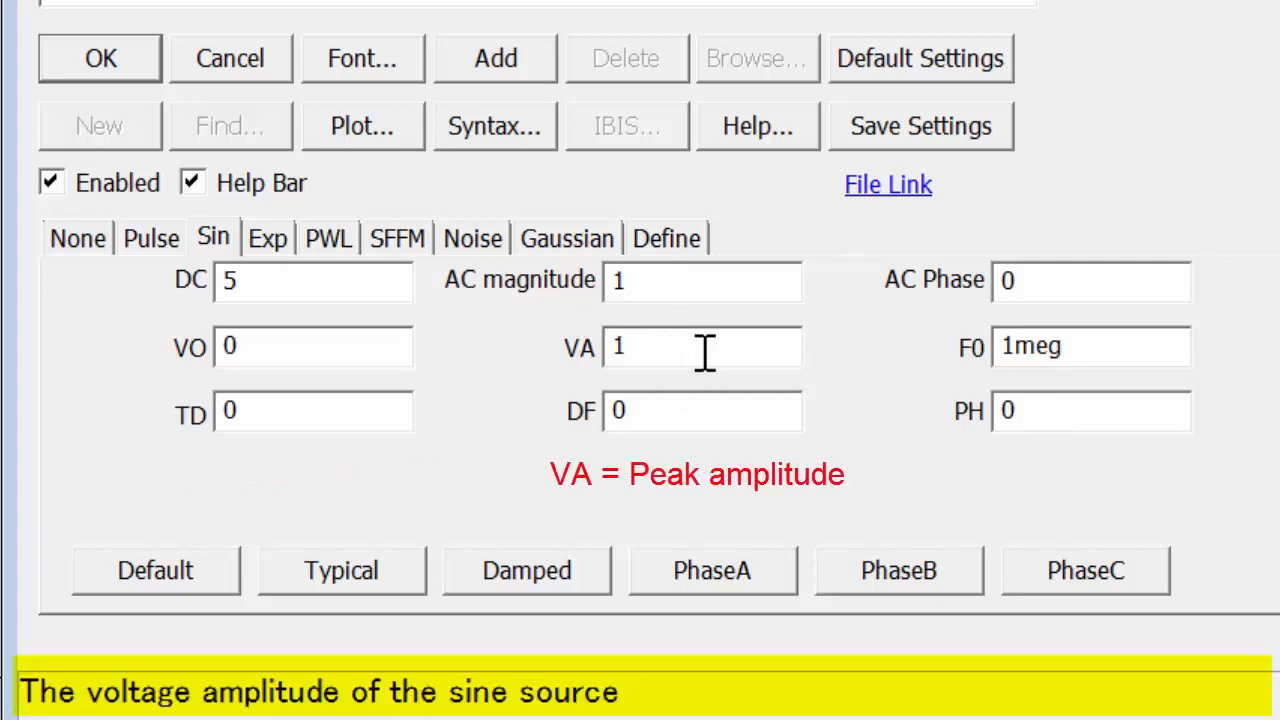
click(700, 280)
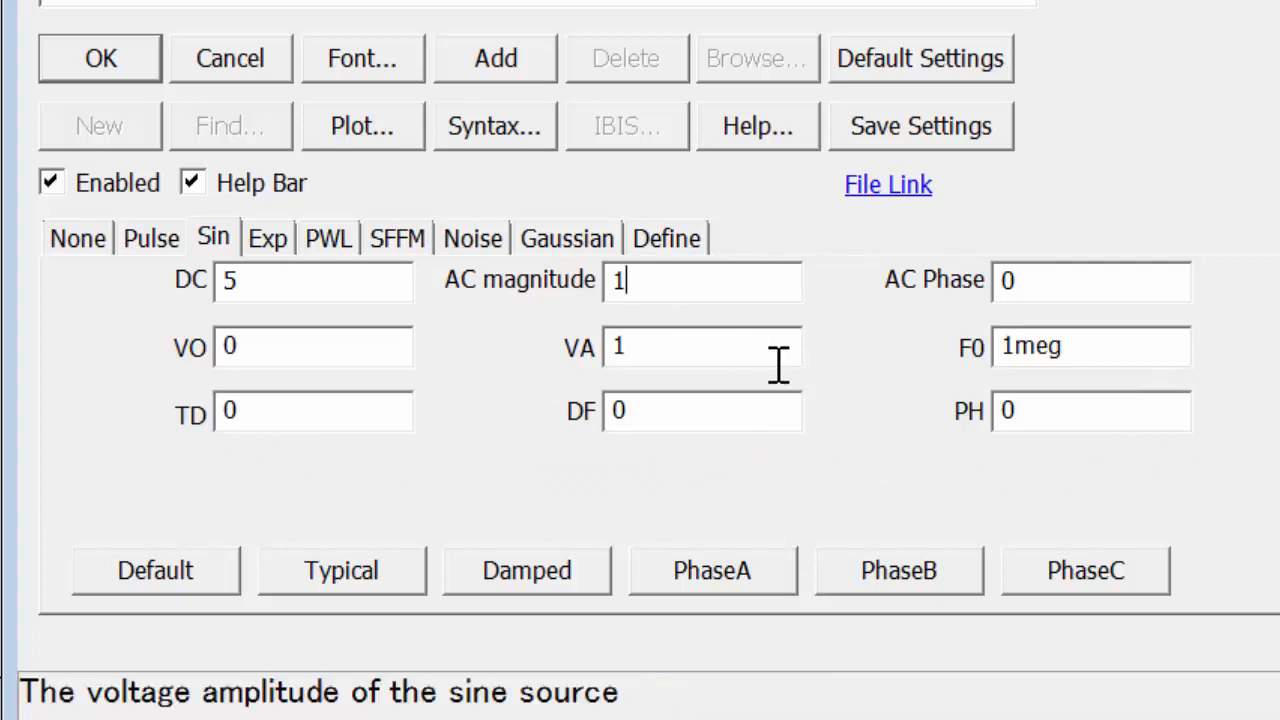
Set the sine frequency to 1k and peak amplitude to 2, then accept the source settings.
click(1090, 346)
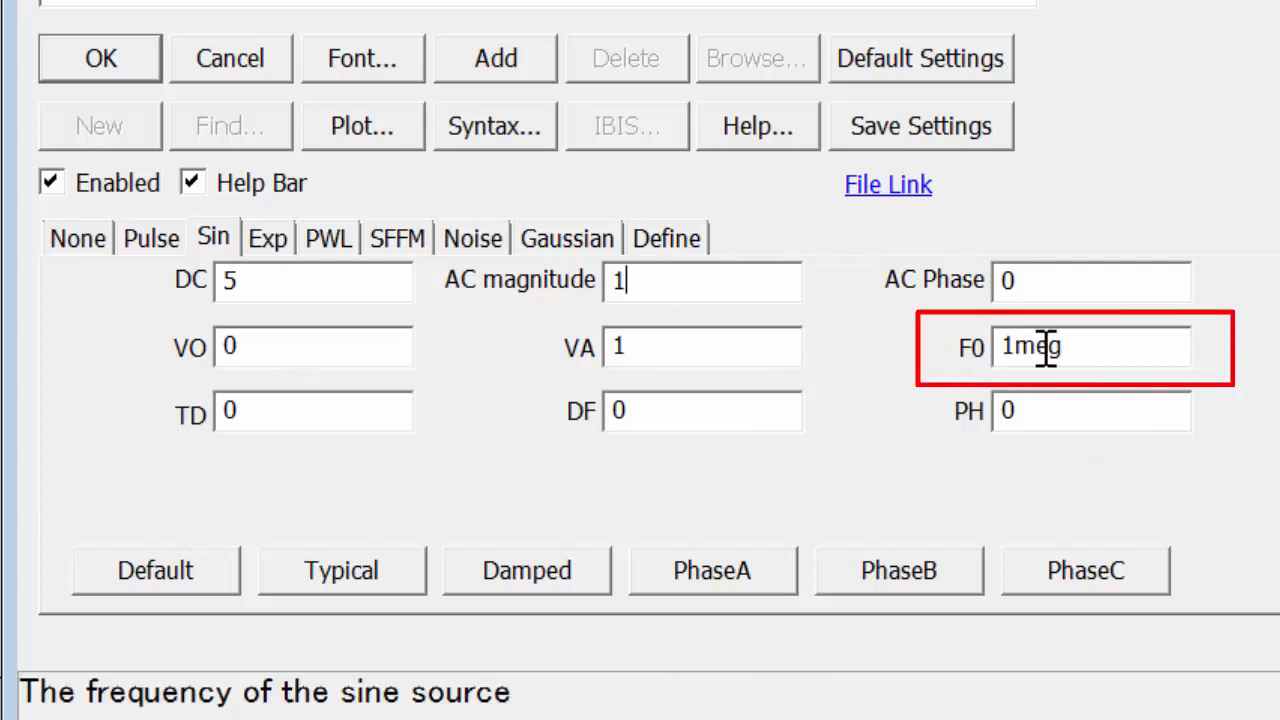
text(1k)
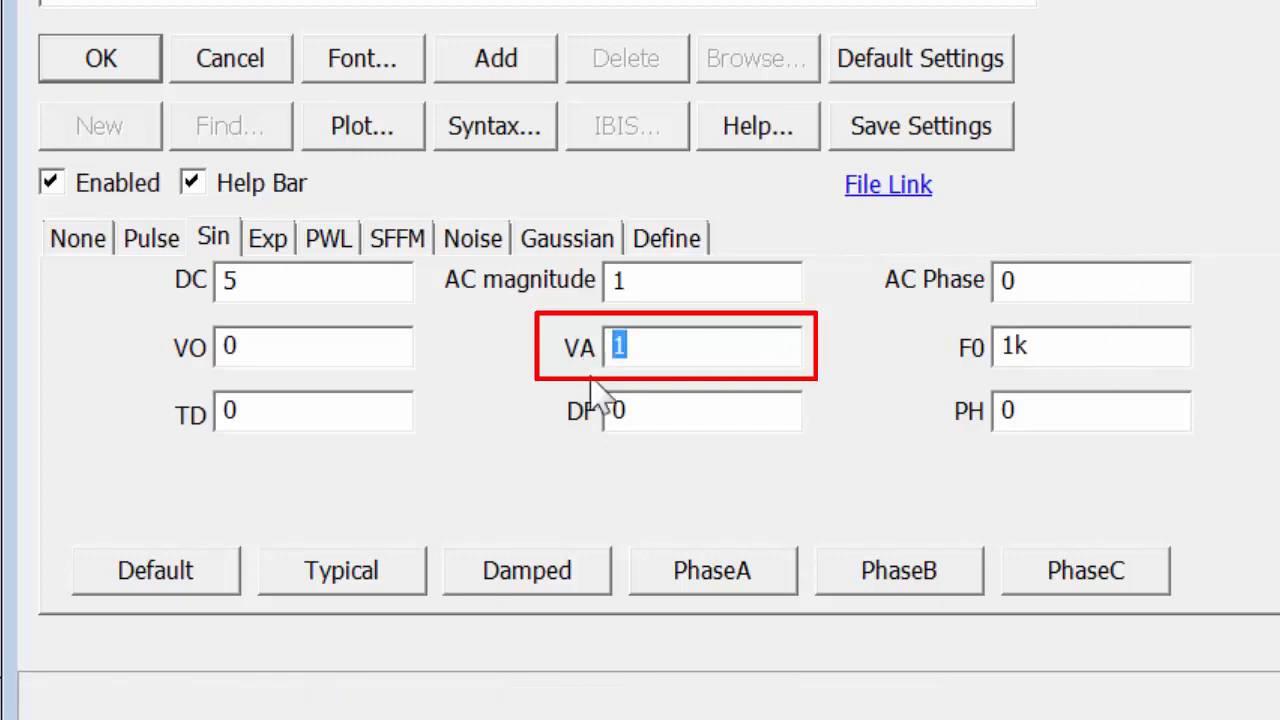
text(2)
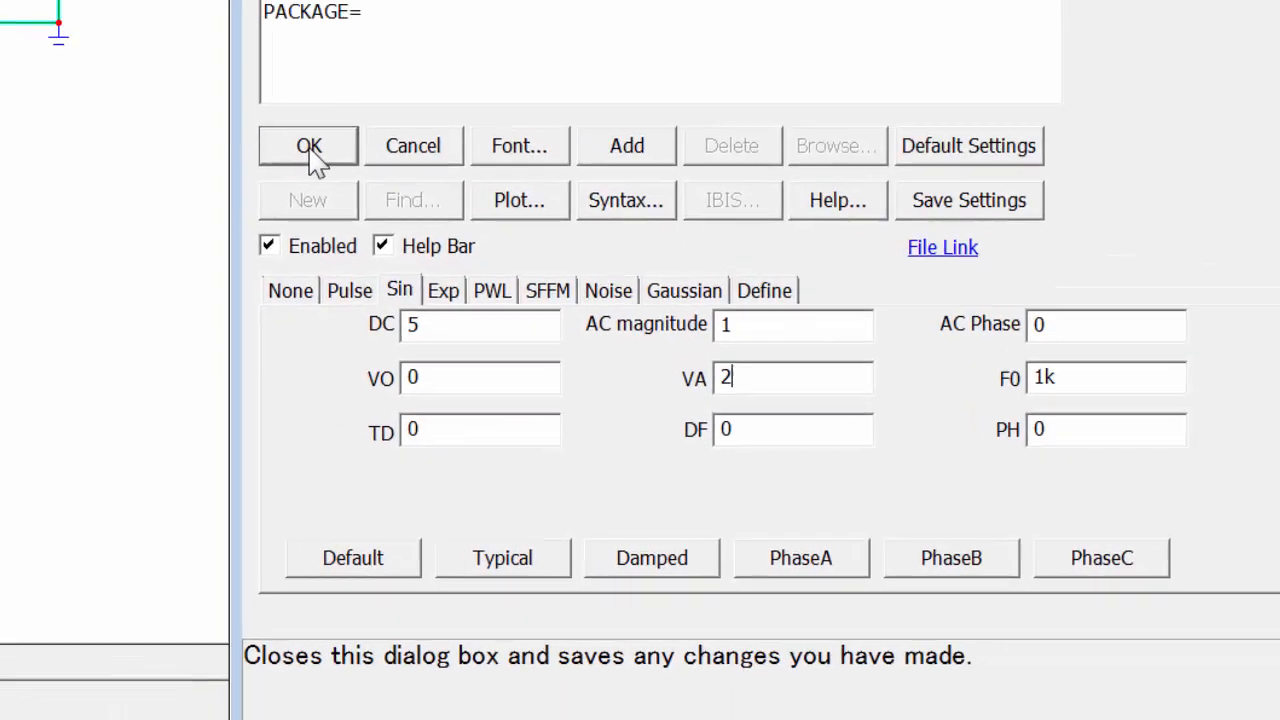
click(308, 146)
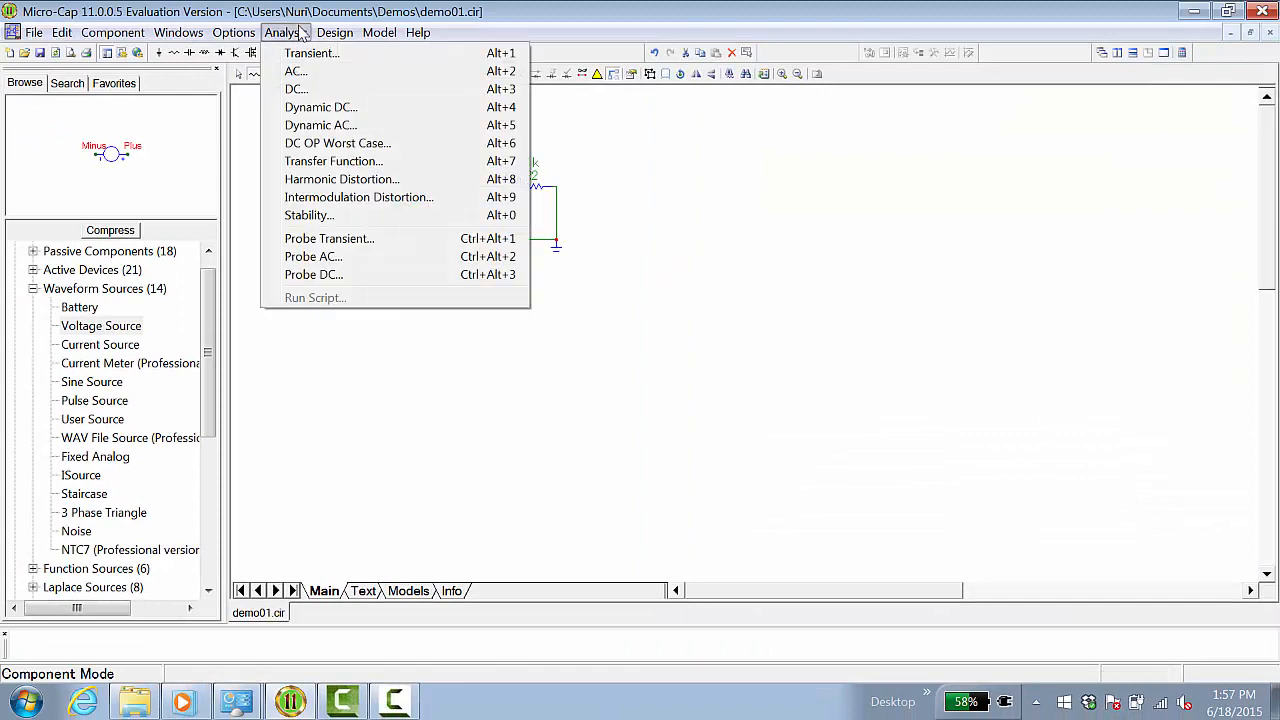
mouse_move(296, 88)
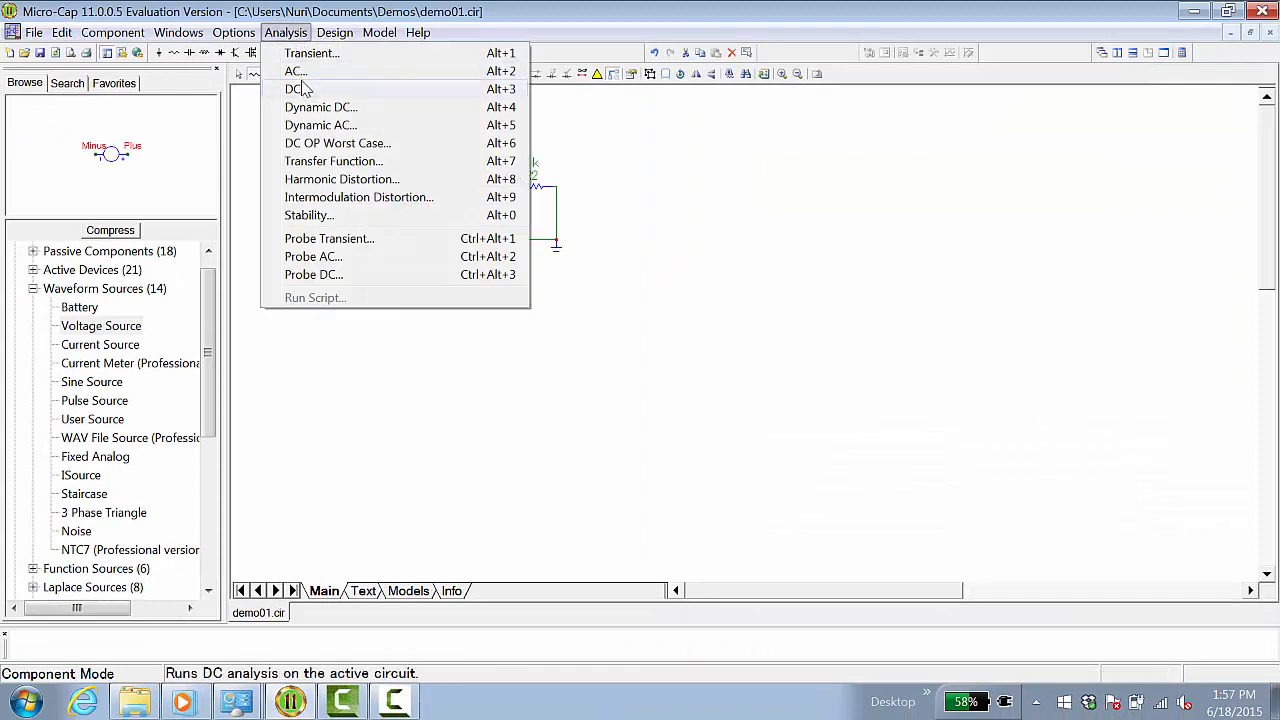
Start a DC analysis sweeping V1 over 5, 0, 0.1 and plotting v(Out).
click(294, 88)
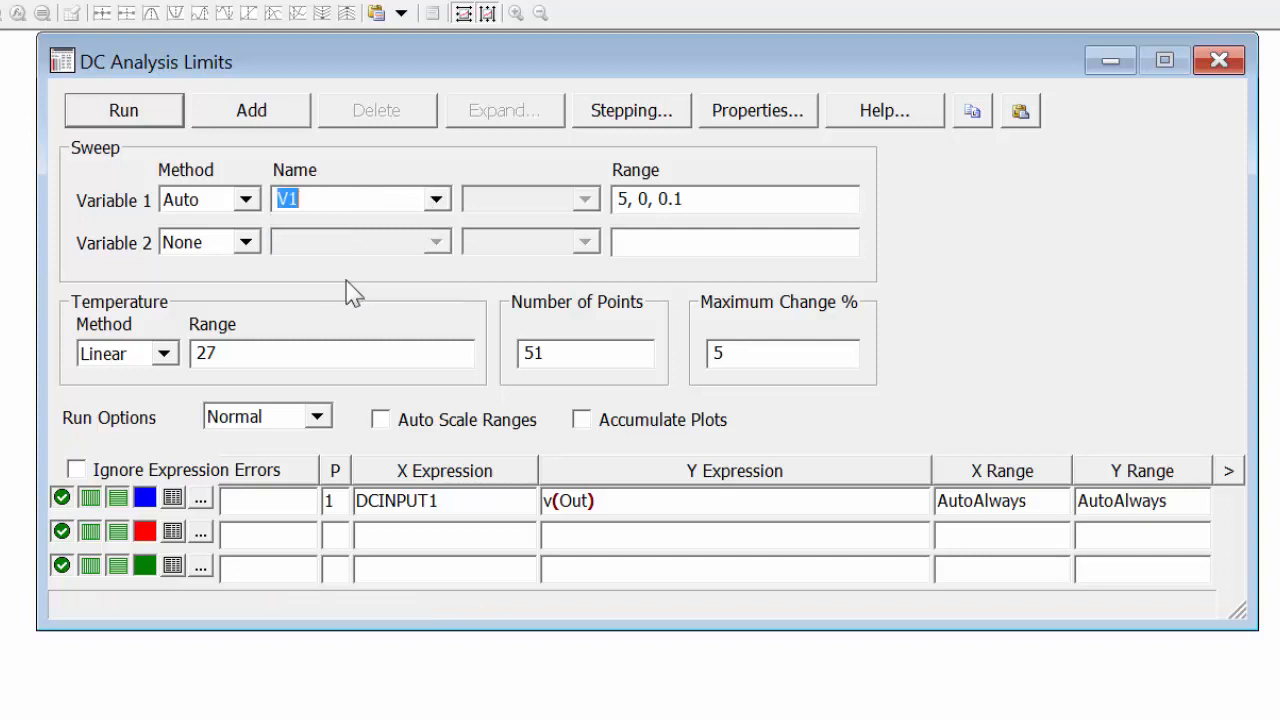
mouse_move(730, 200)
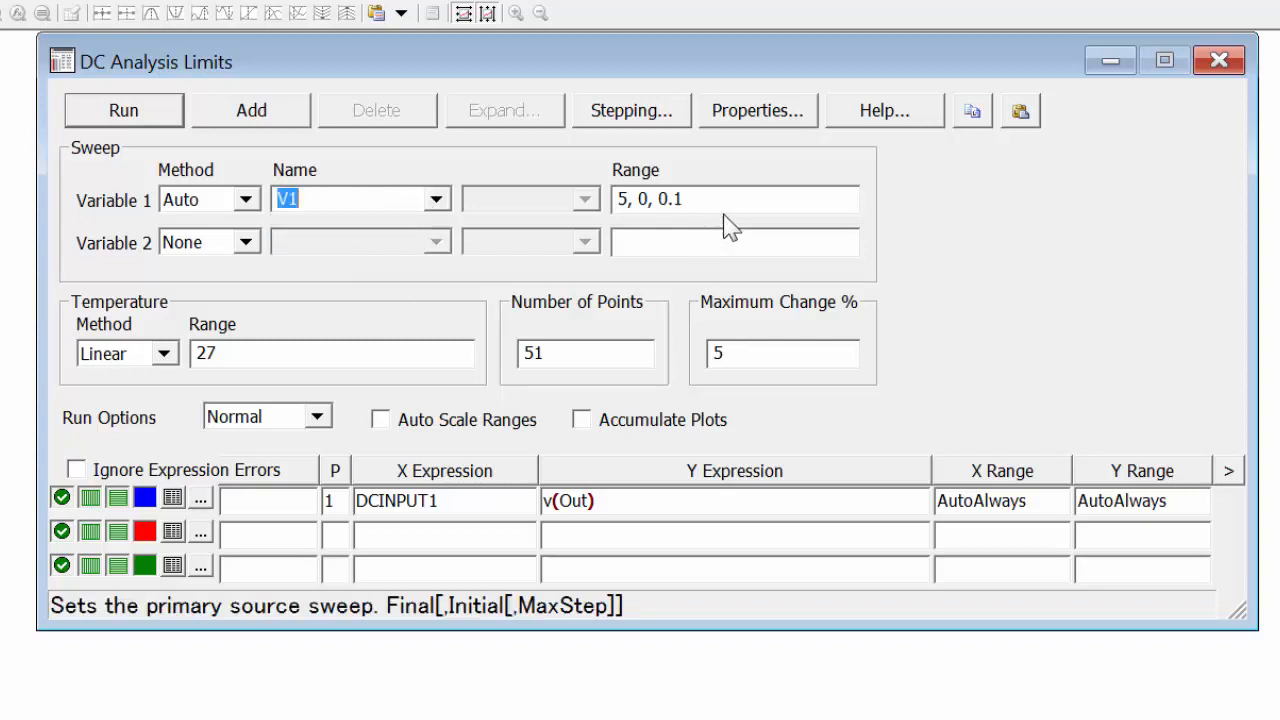
mouse_move(800, 196)
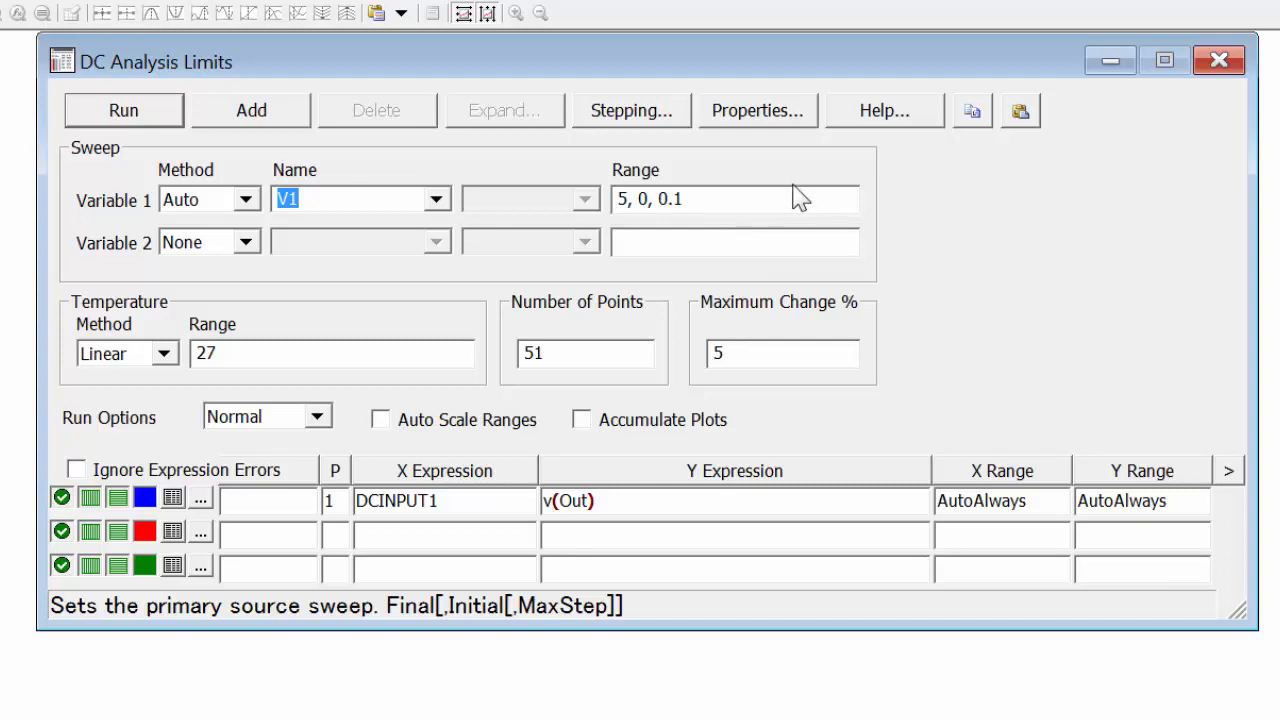
mouse_move(630, 110)
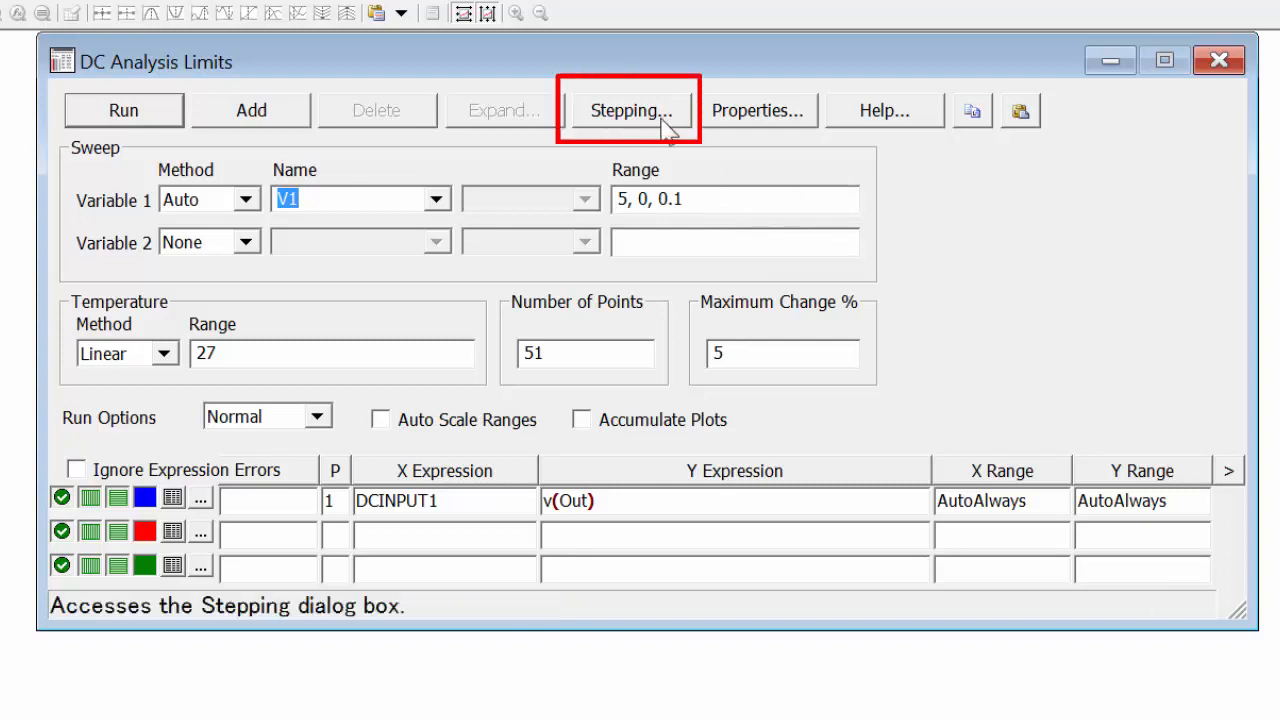
Step R2 from 500 to 2K with a step value of 500 and enable stepping.
click(628, 110)
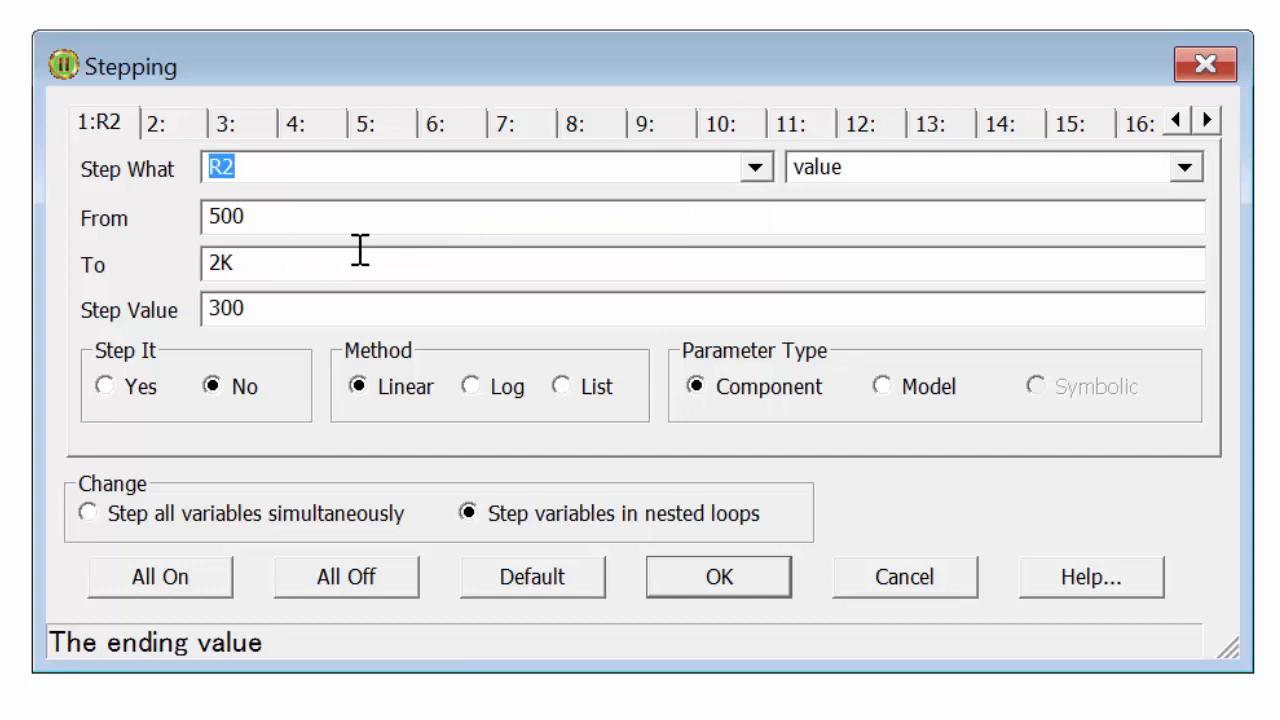
click(700, 218)
text(5)
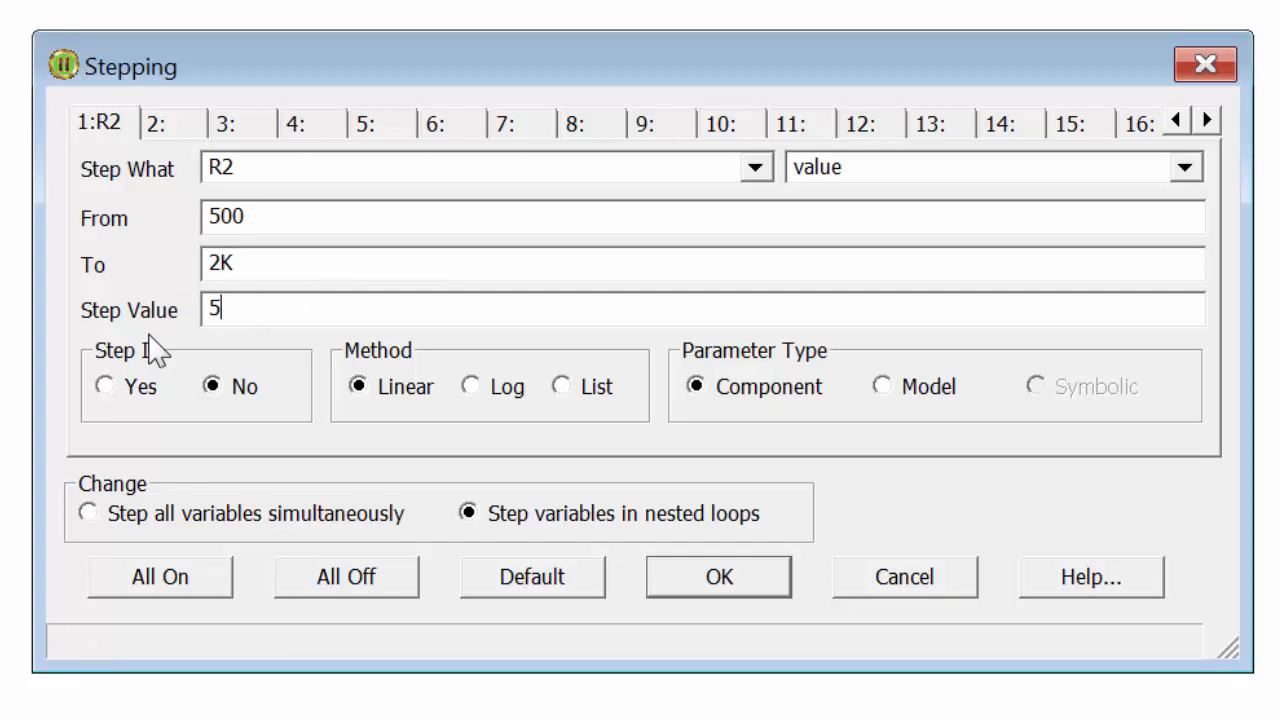
text(00)
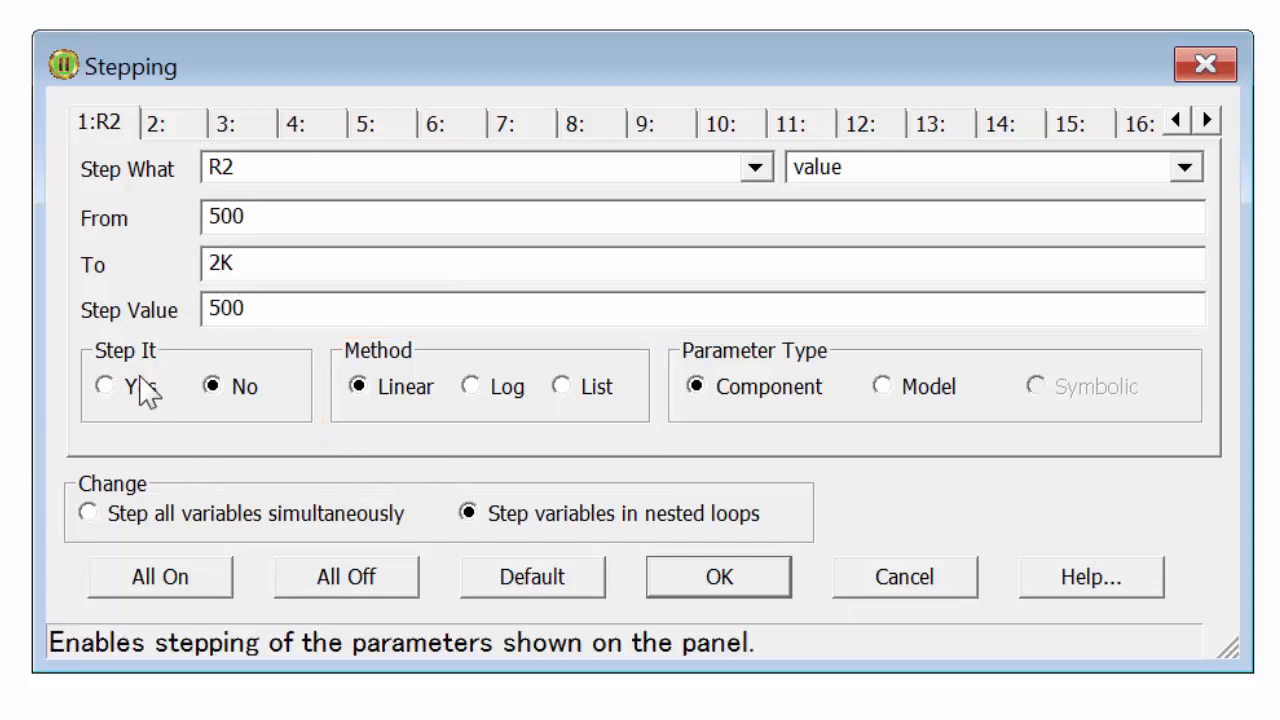
click(104, 386)
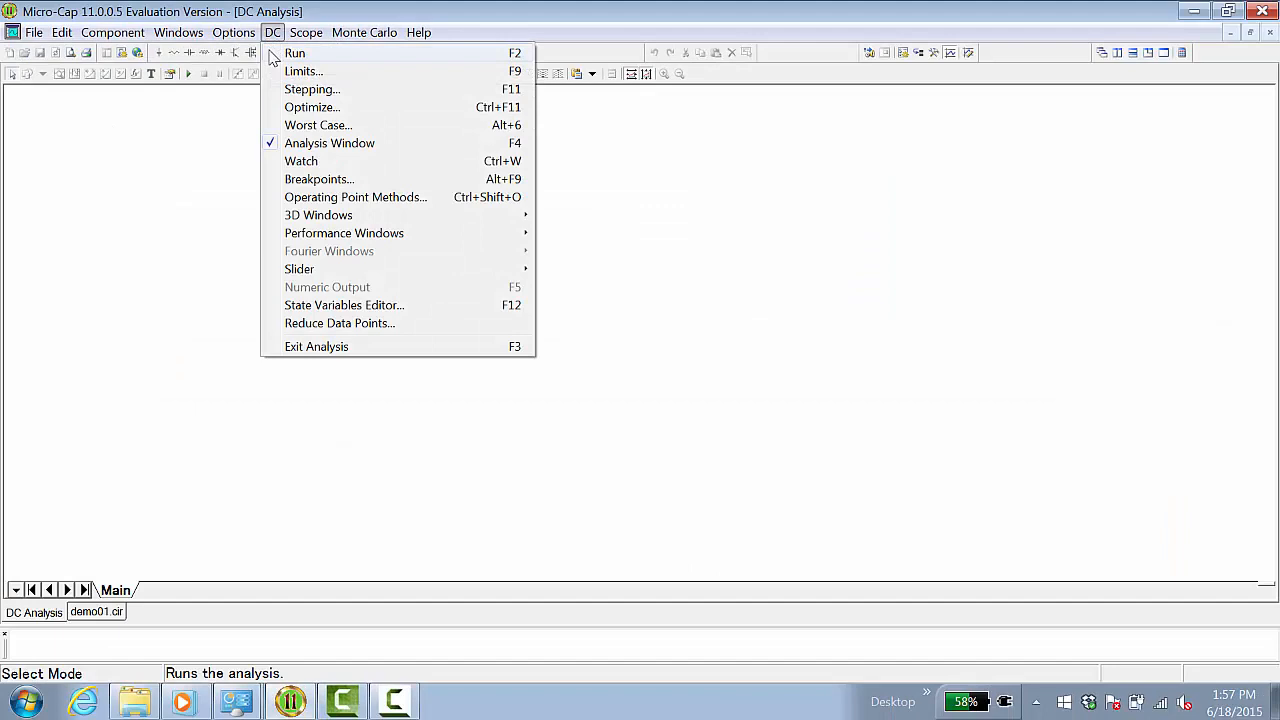
Run the DC sweep to plot one v(Out) curve per stepped R2 value.
click(296, 52)
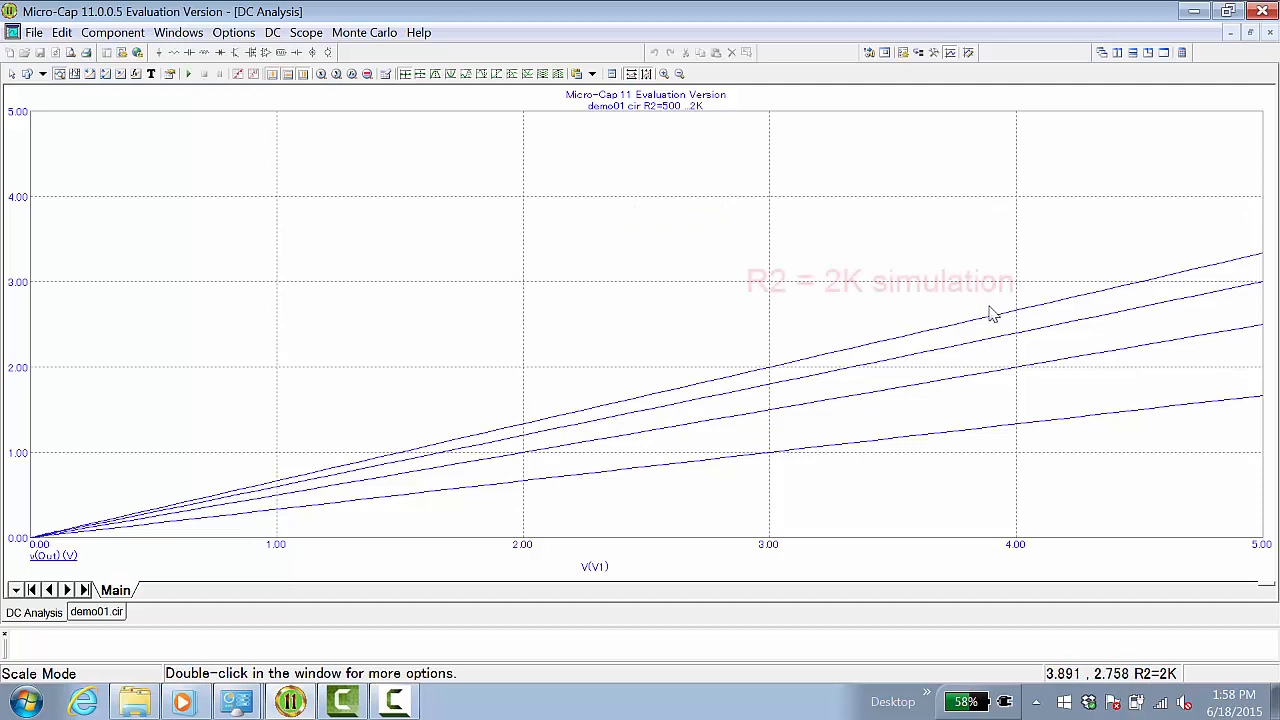
mouse_move(1004, 320)
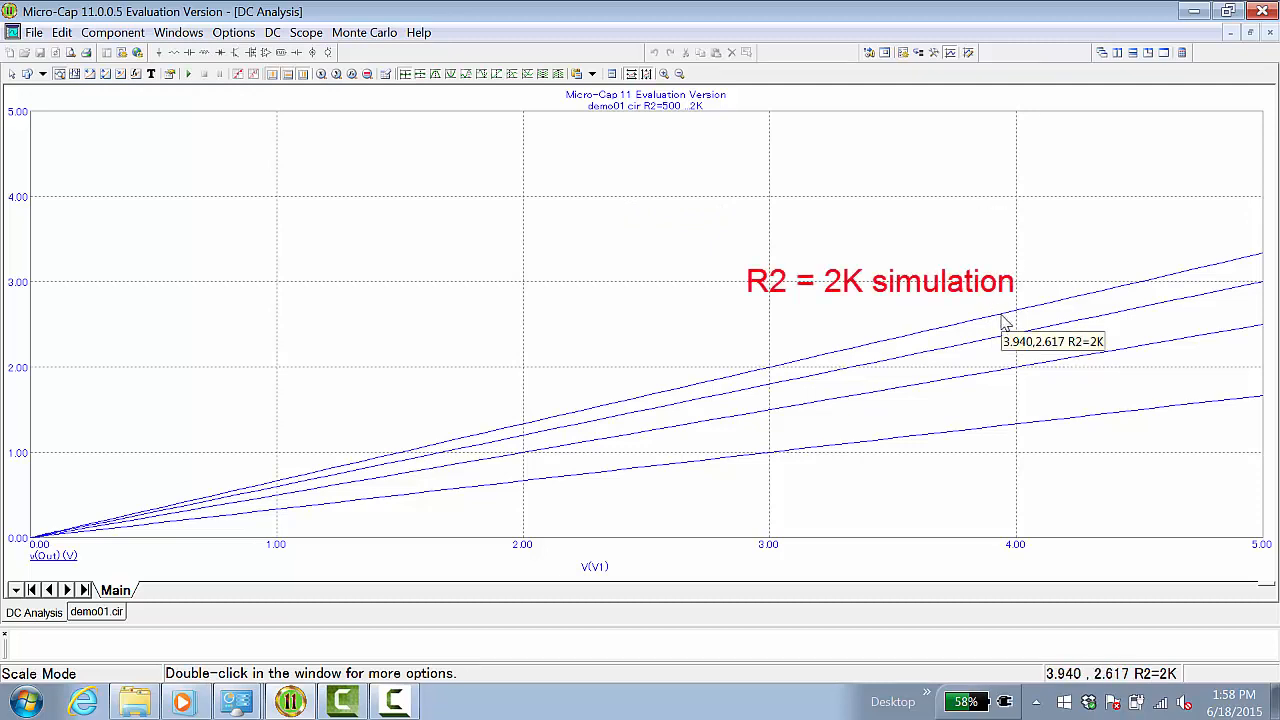
mouse_move(1020, 316)
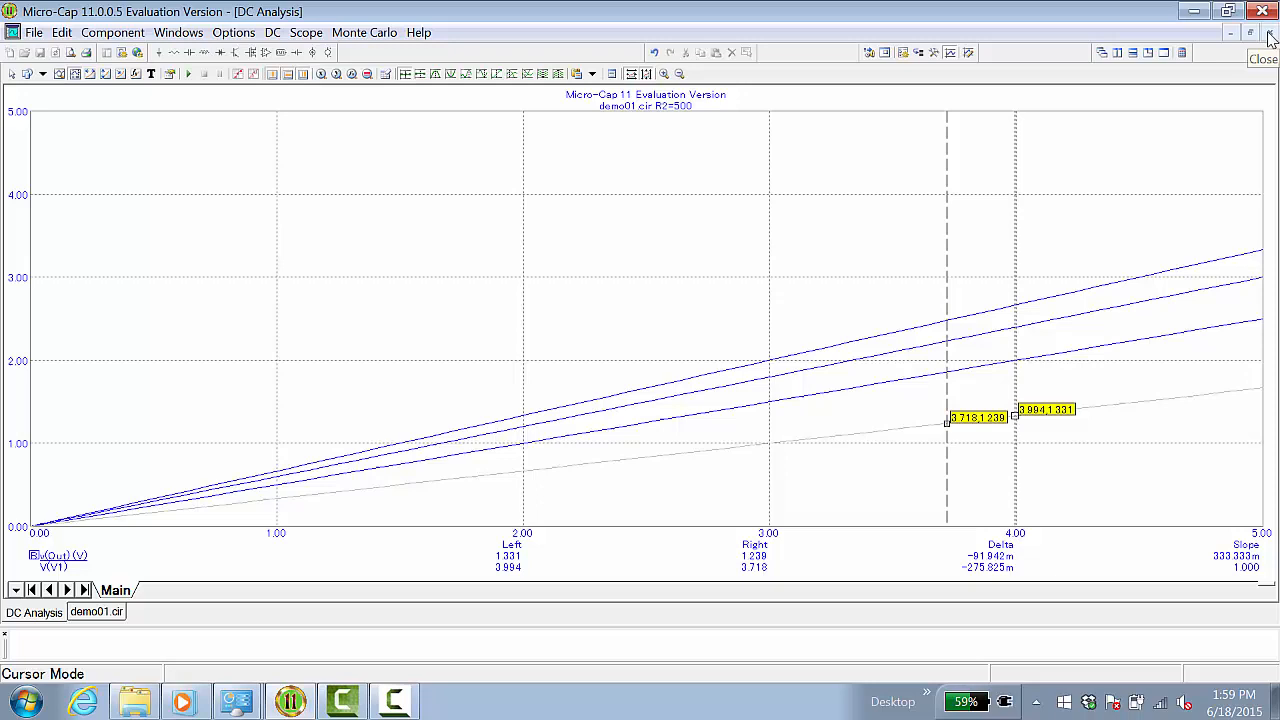
Close the DC analysis results and return to the divider schematic's Analysis menu.
click(1262, 58)
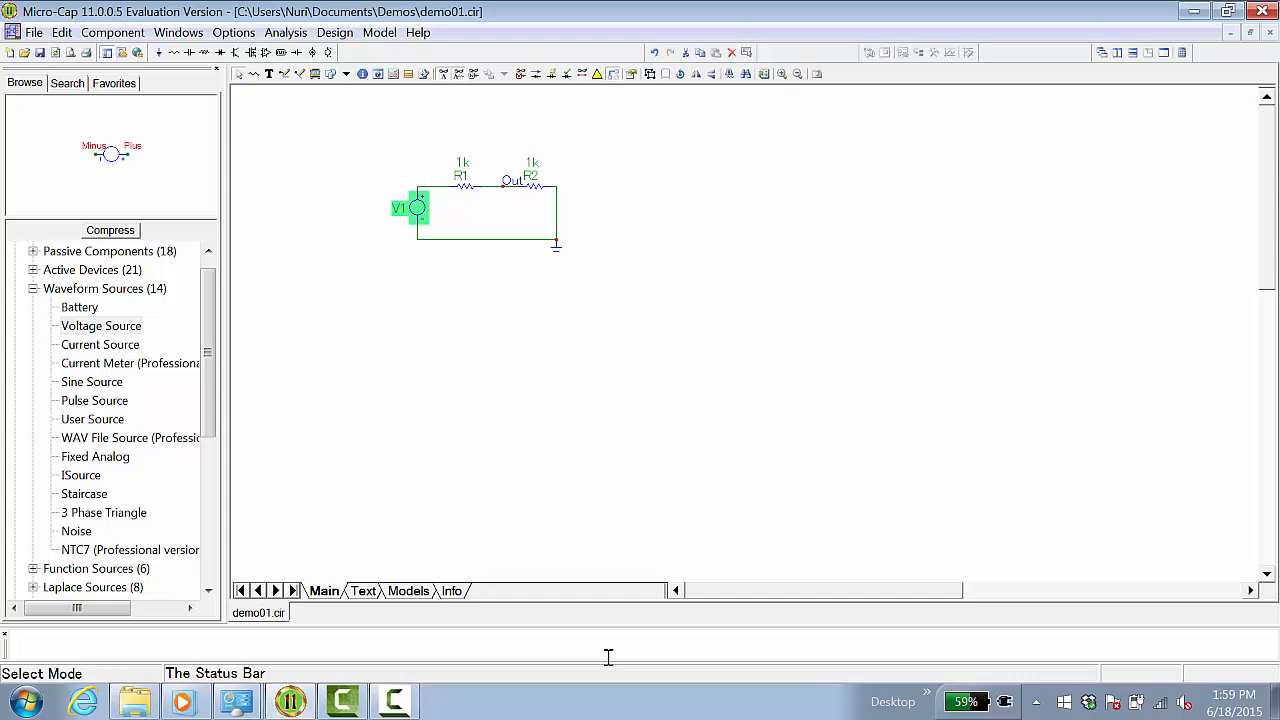
mouse_move(668, 588)
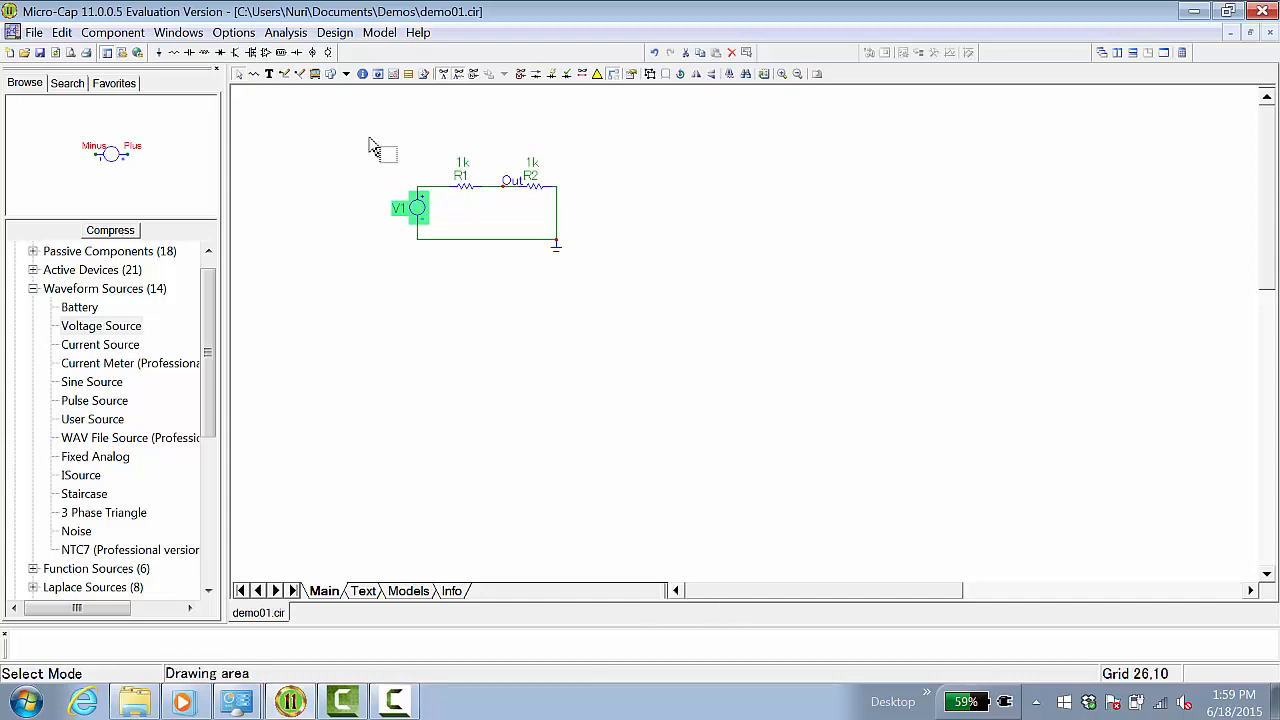
click(286, 32)
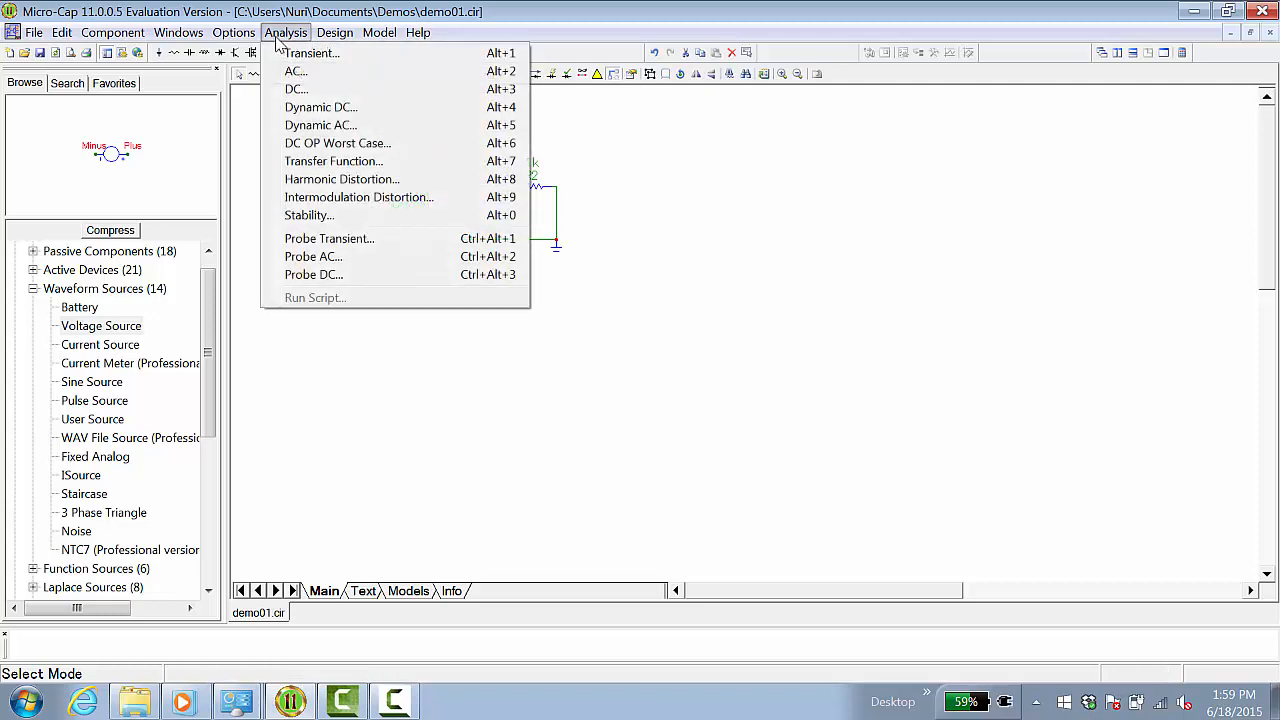
mouse_move(312, 52)
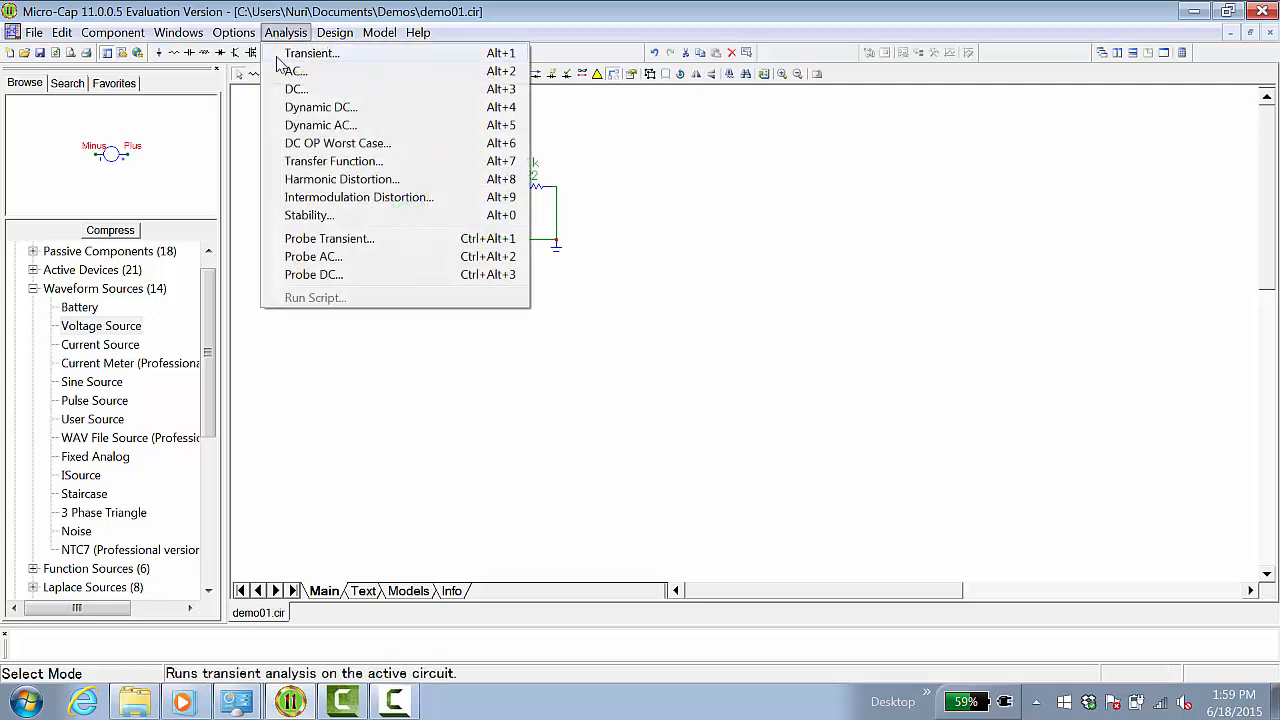
Start a transient analysis plotting v(Out) from the Analysis menu.
click(312, 52)
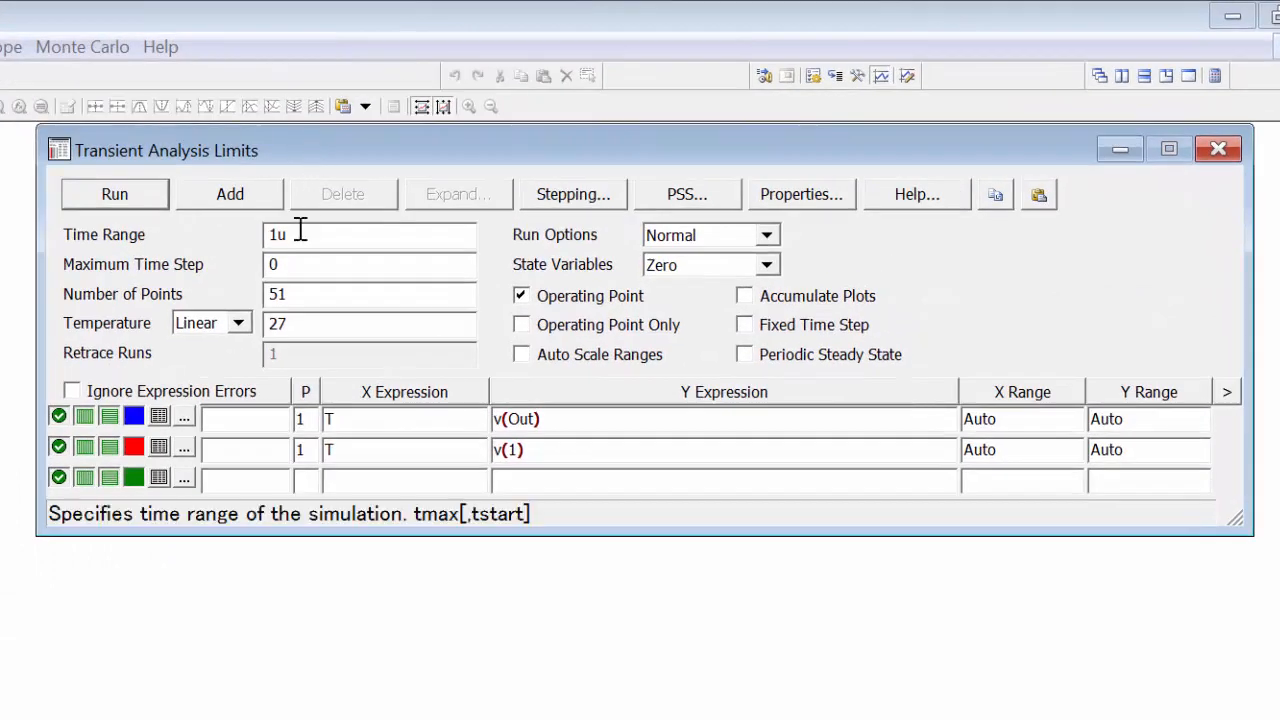
mouse_move(330, 234)
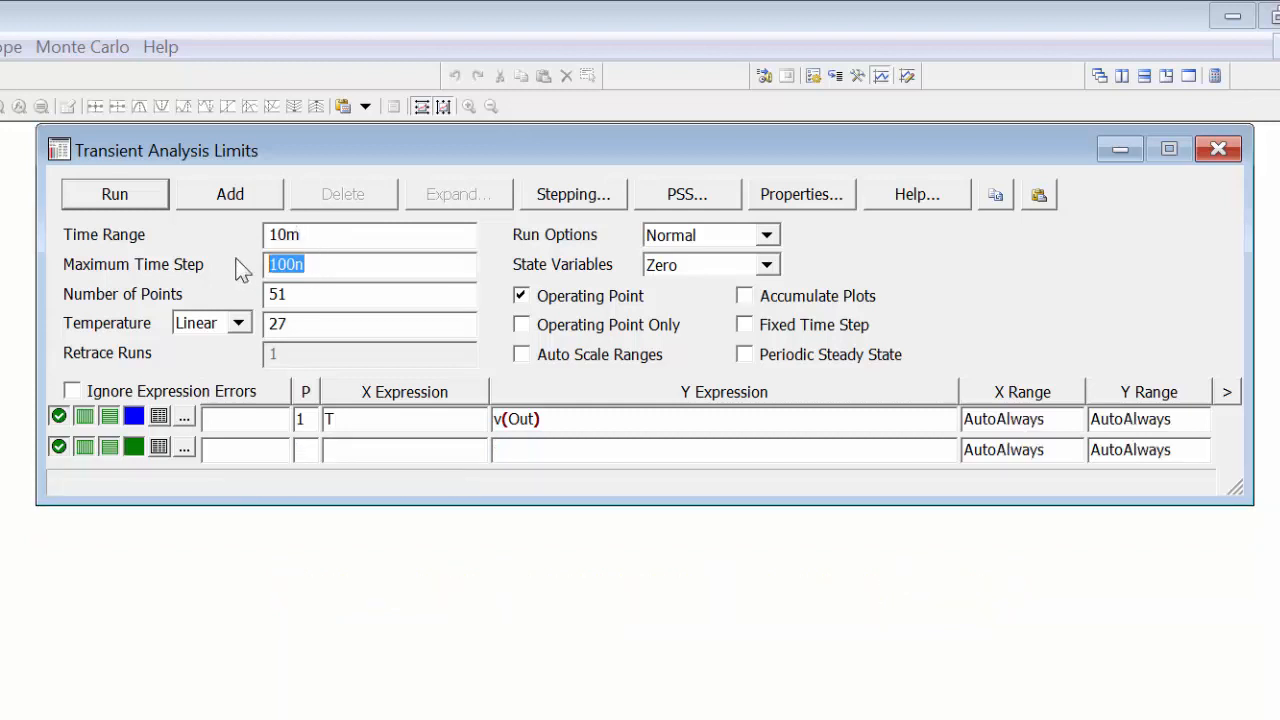
Set the transient Maximum Time Step to 10u.
click(370, 264)
text(u)
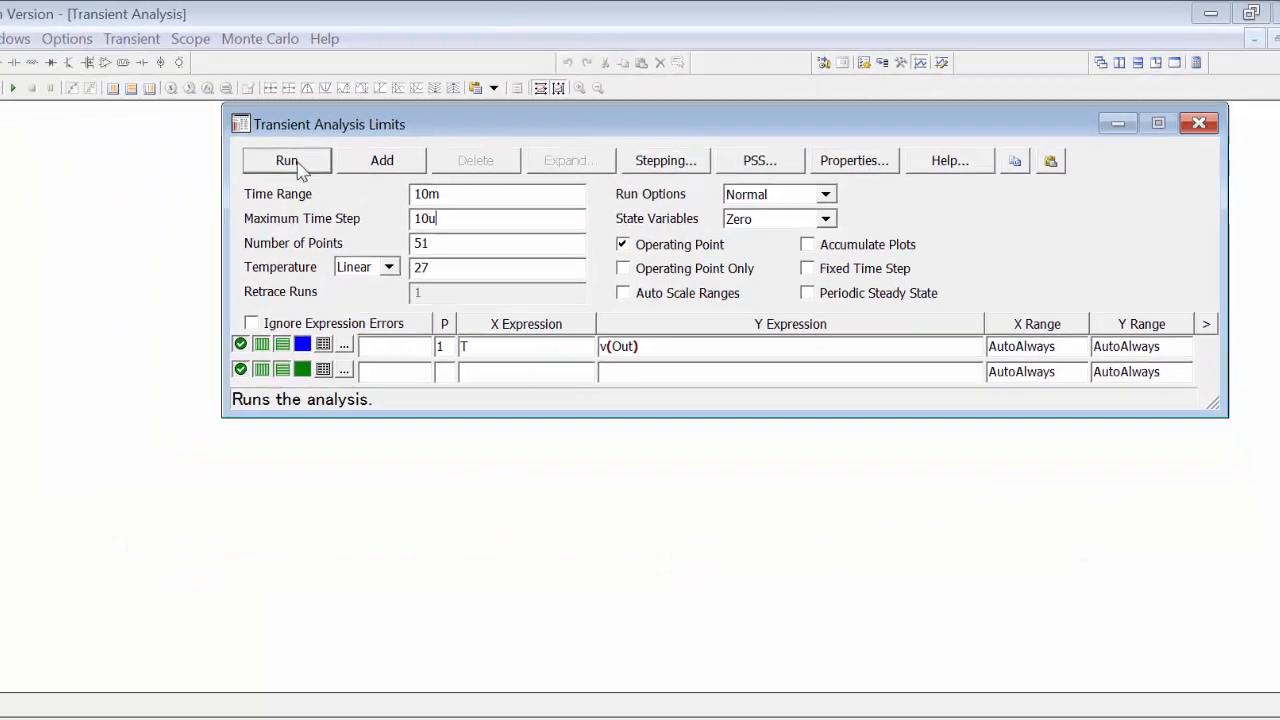
Run the transient simulation to plot the v(Out) sine over 0 to 10m.
click(288, 160)
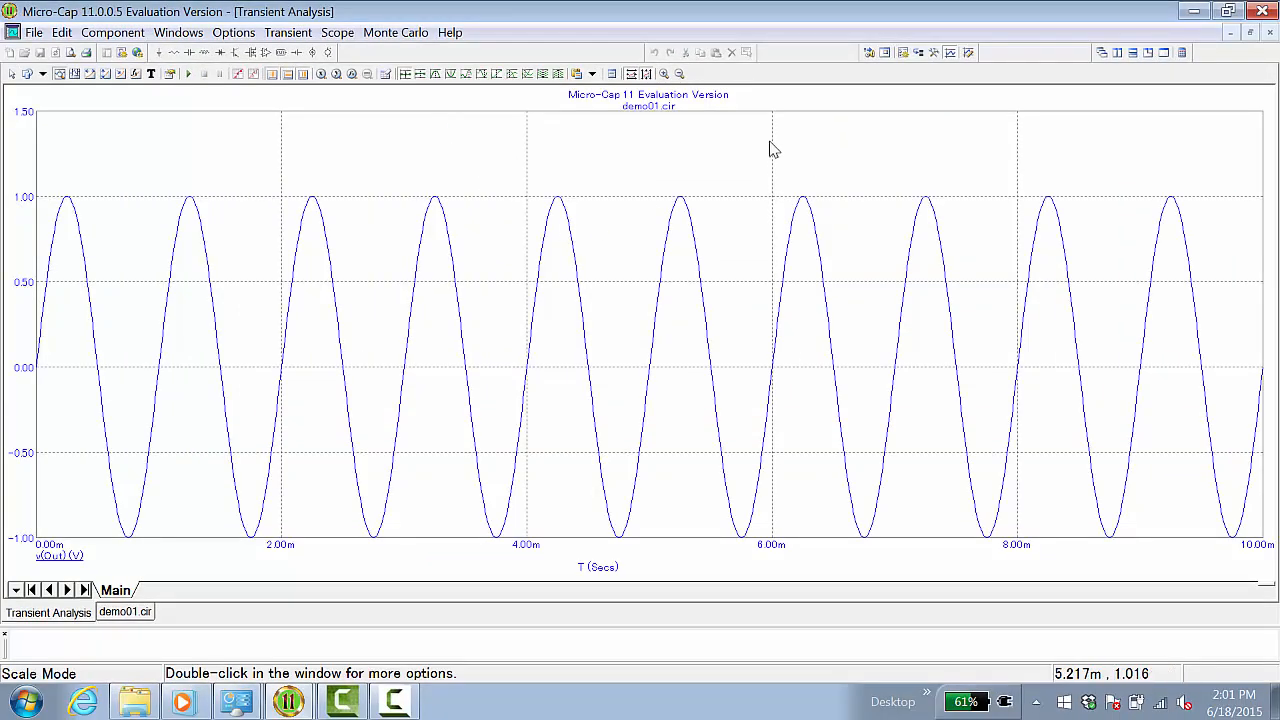
mouse_move(784, 138)
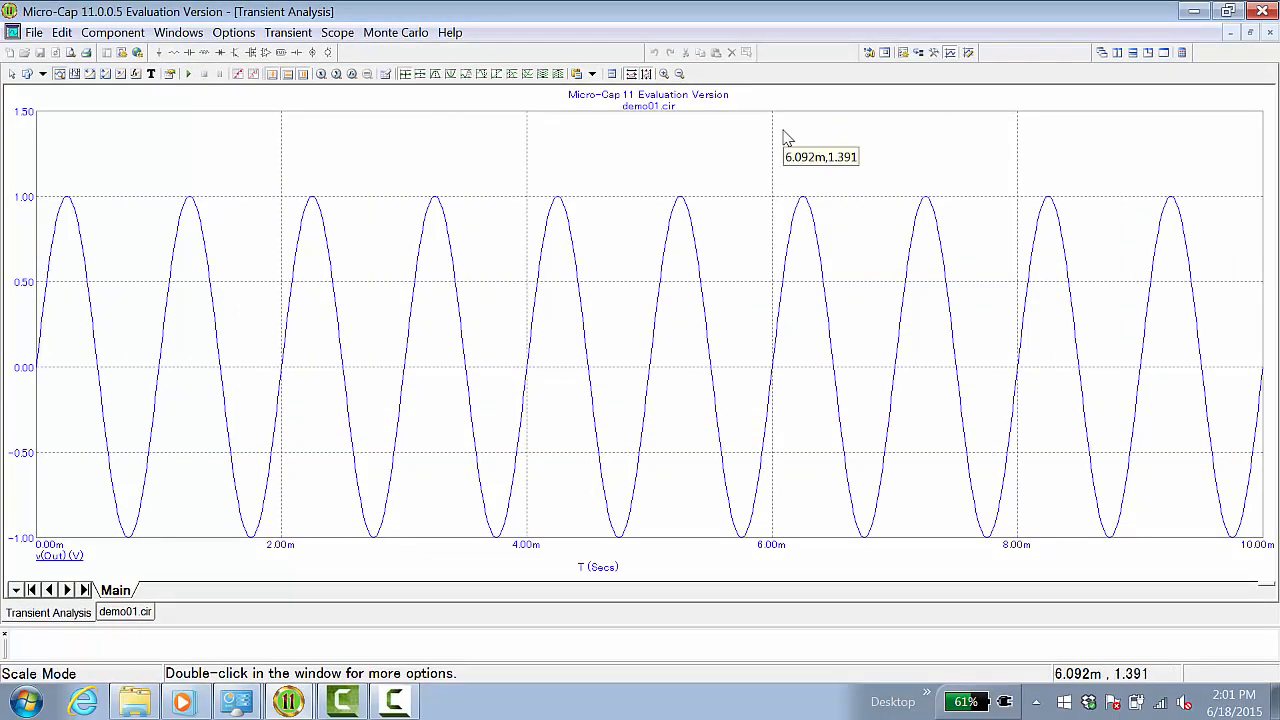
mouse_move(836, 156)
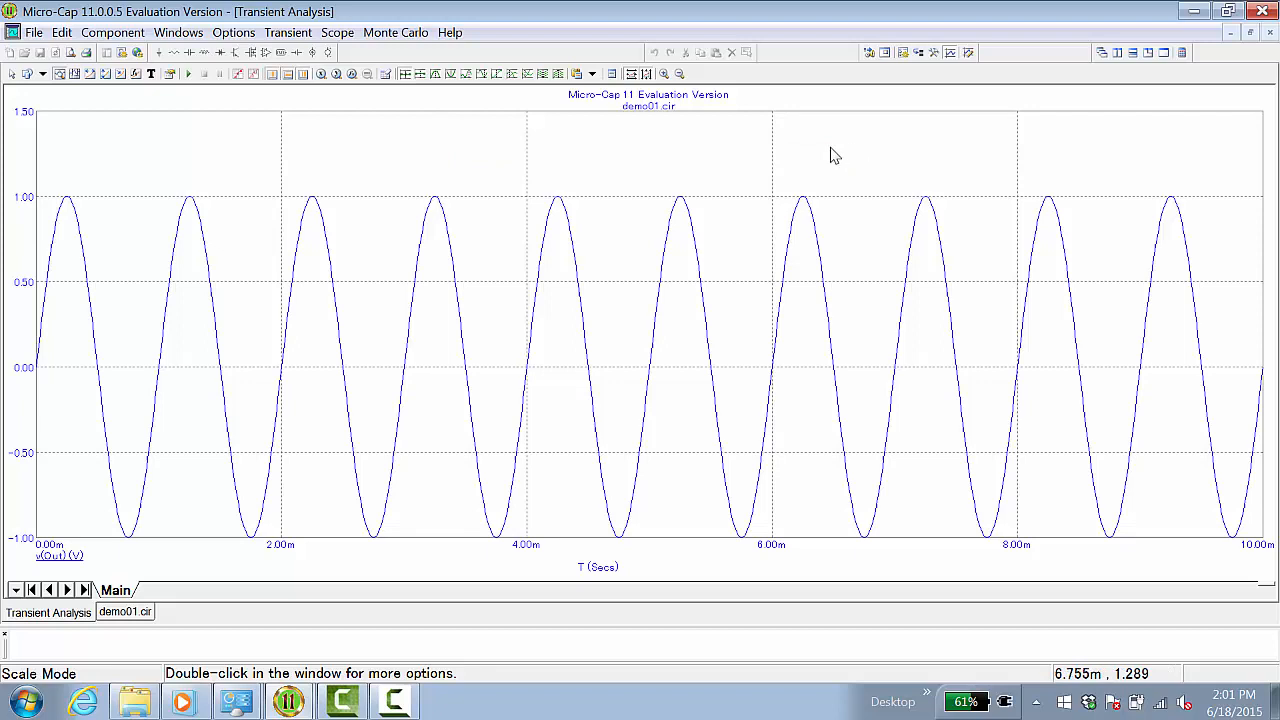
mouse_move(816, 138)
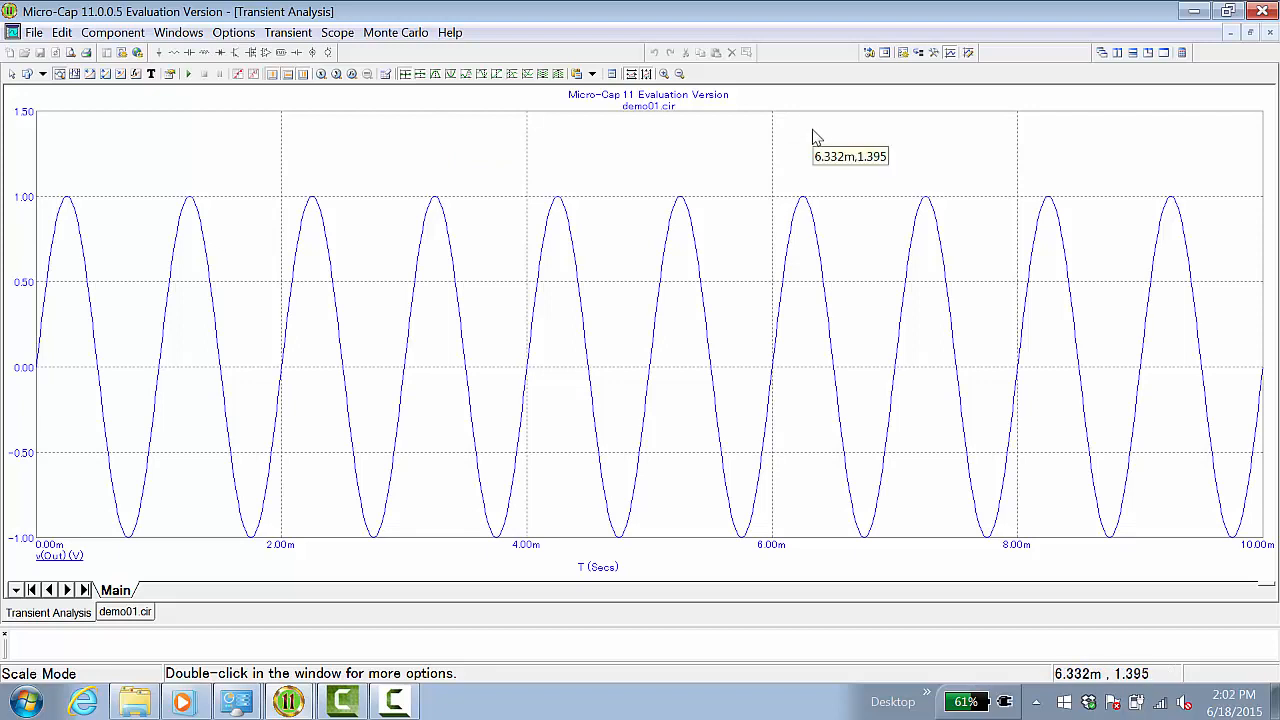
click(288, 32)
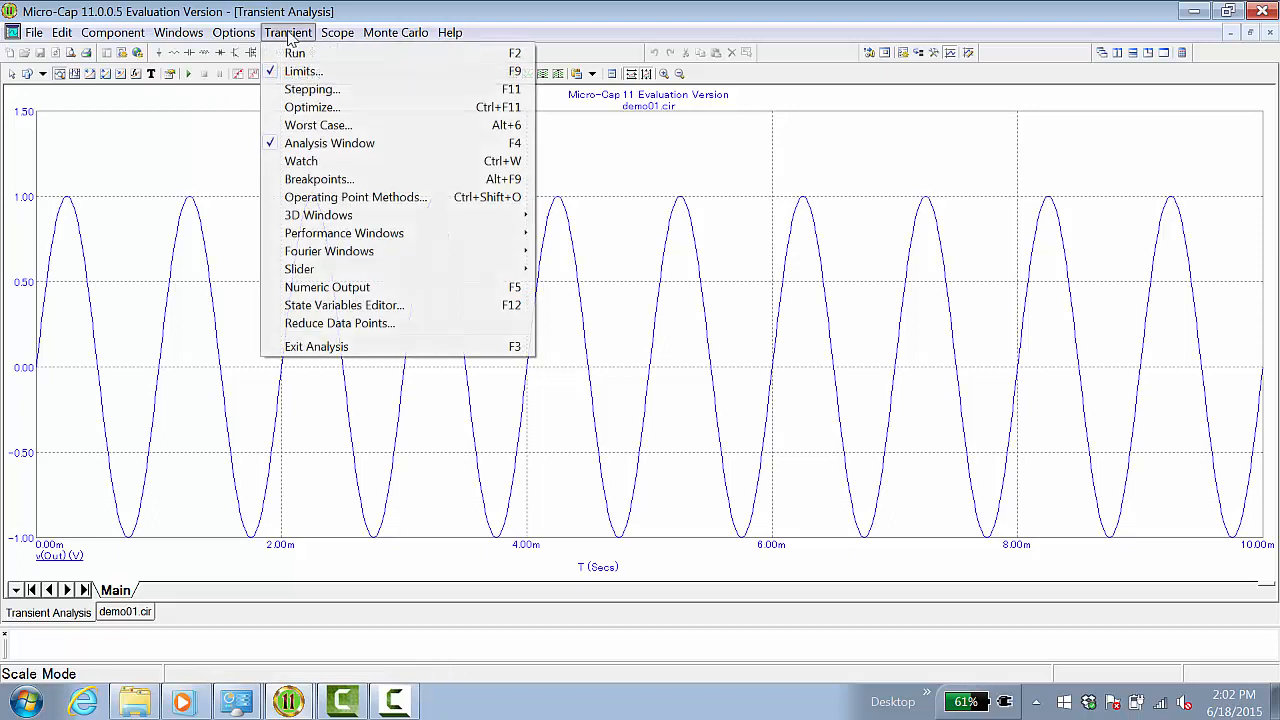
mouse_move(344, 232)
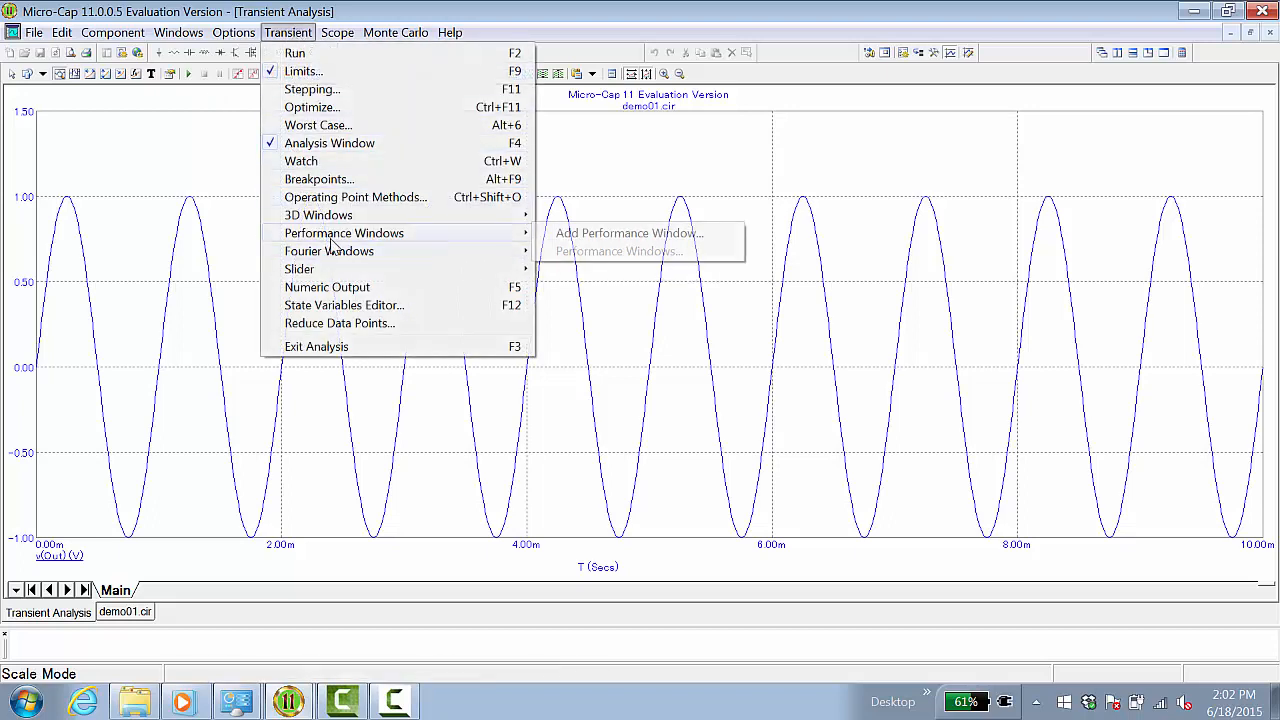
mouse_move(328, 252)
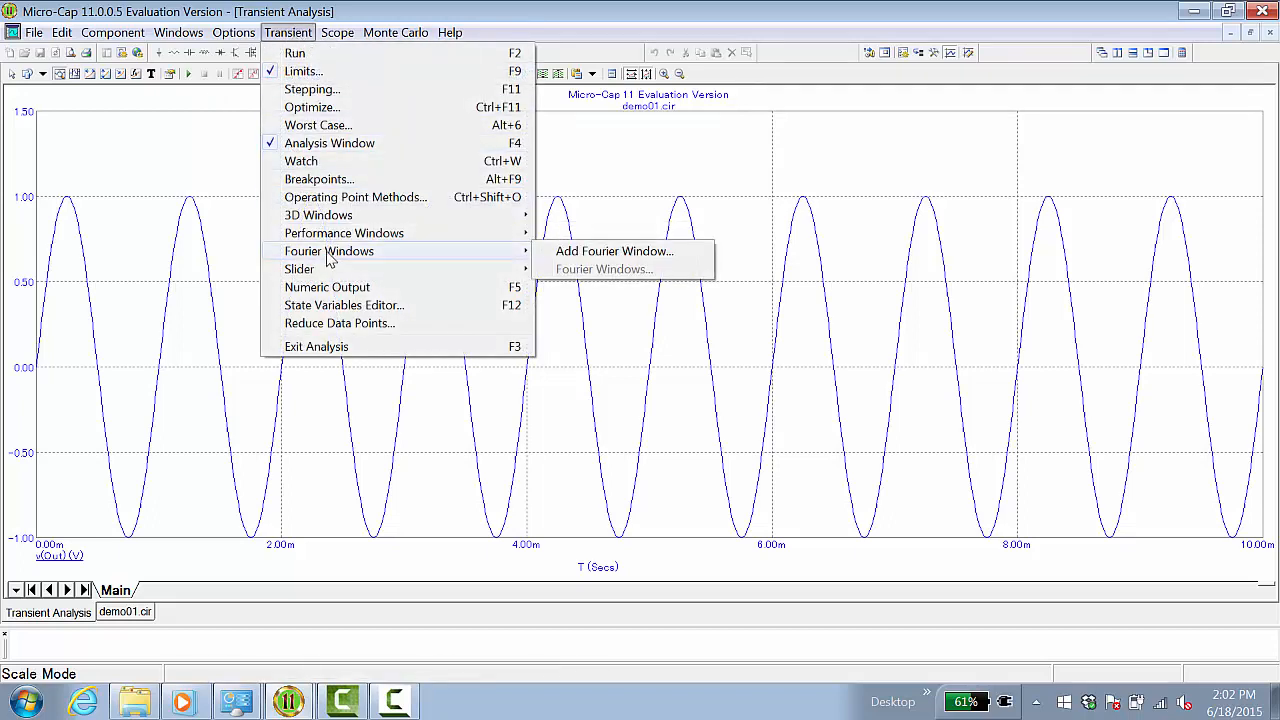
mouse_move(316, 346)
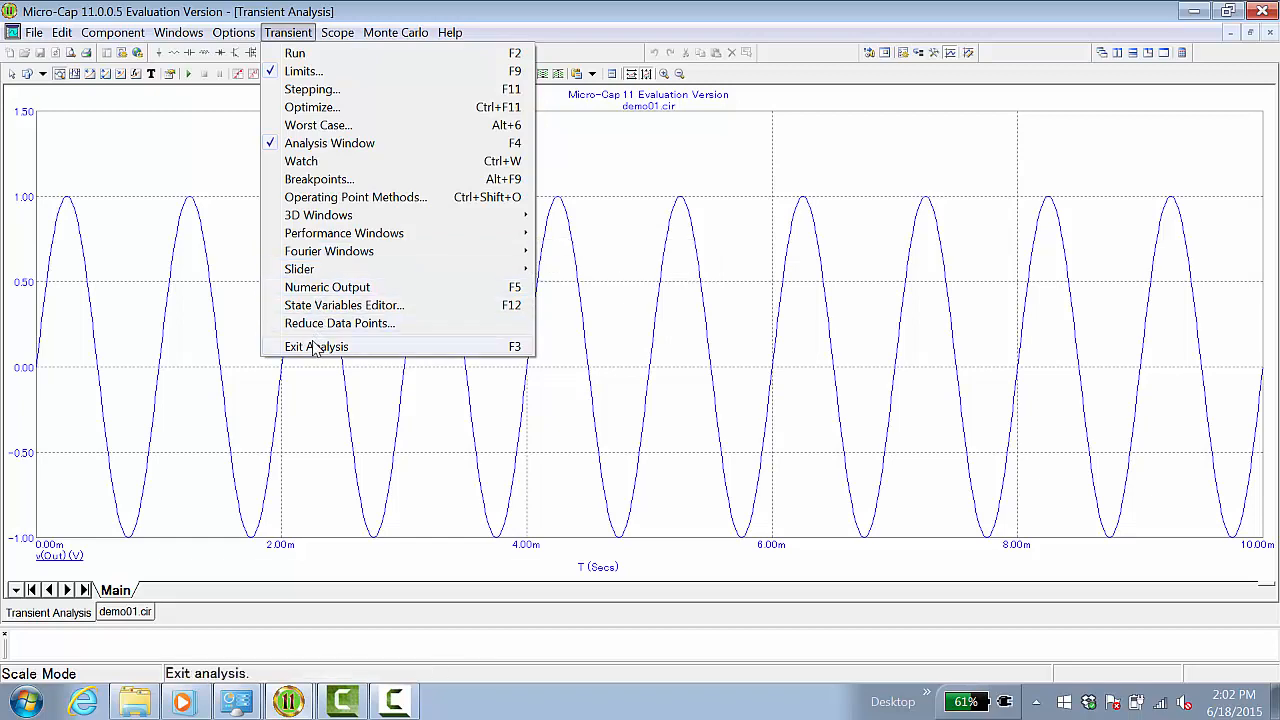
Exit the transient analysis back to the 1k divider schematic.
click(316, 346)
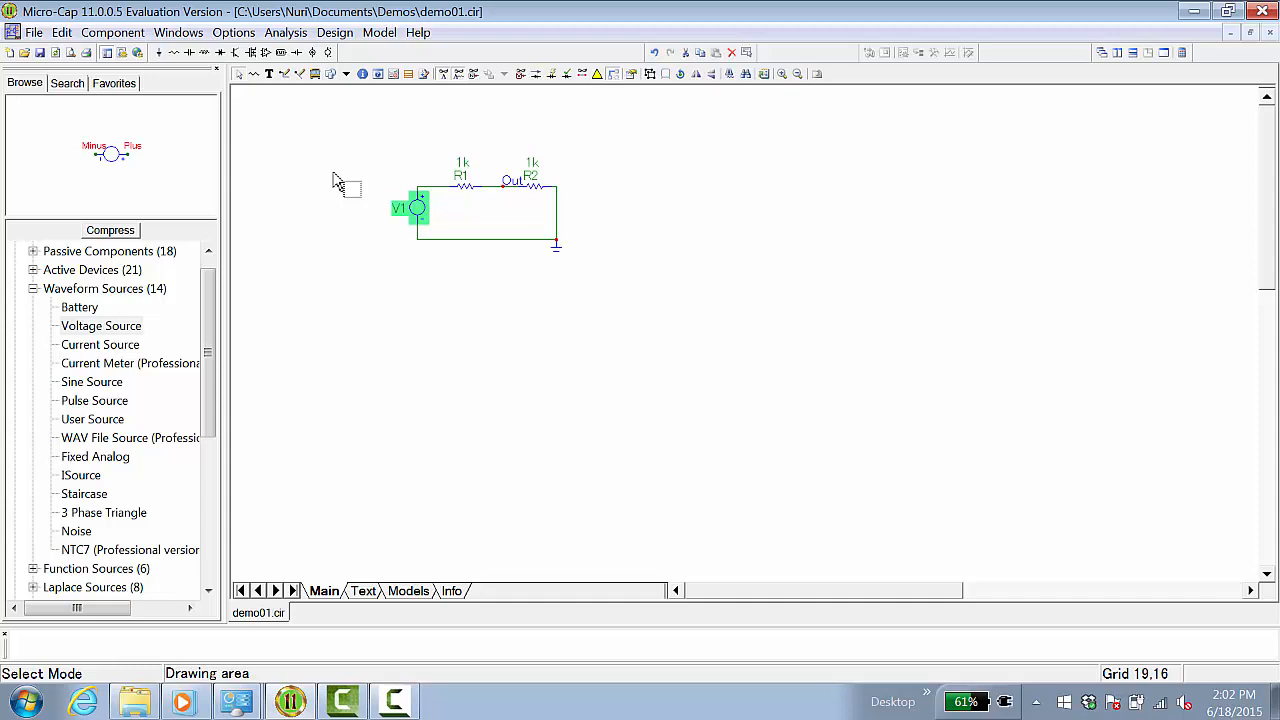
Start an AC analysis of the voltage divider from the Analysis menu, plotting dB(v(Out)) and ph(v(Out)).
click(286, 32)
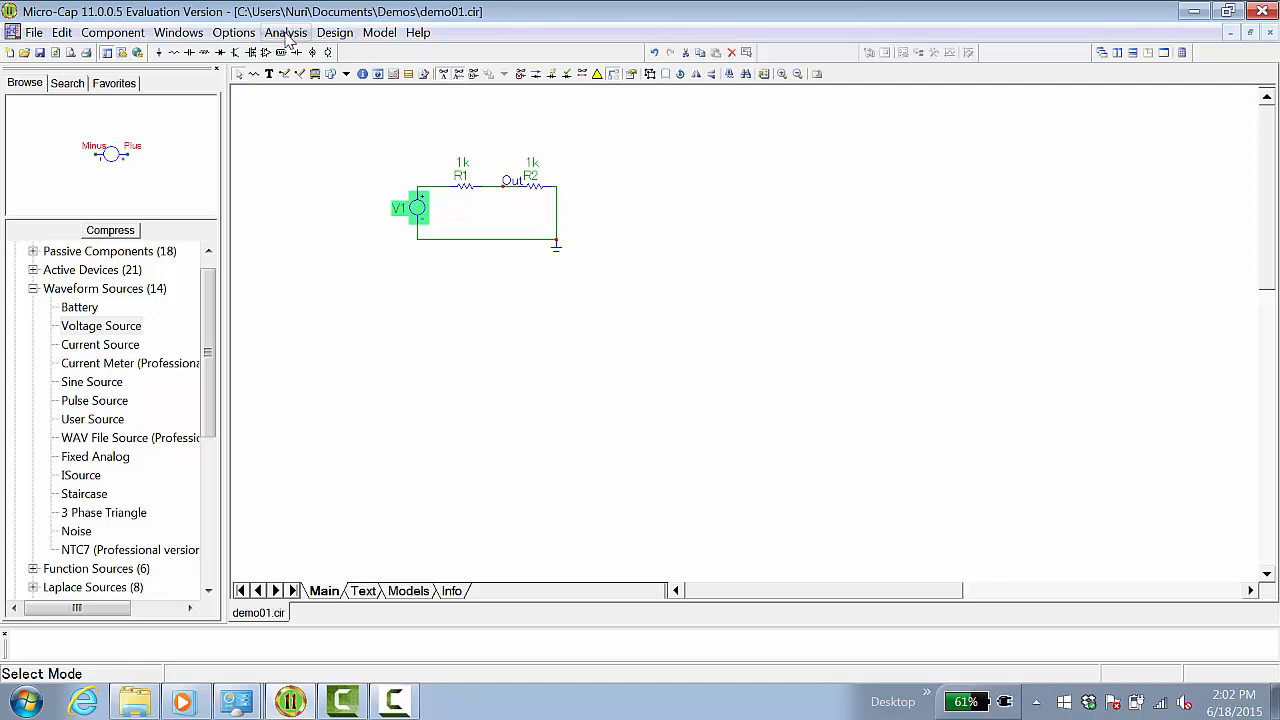
click(286, 32)
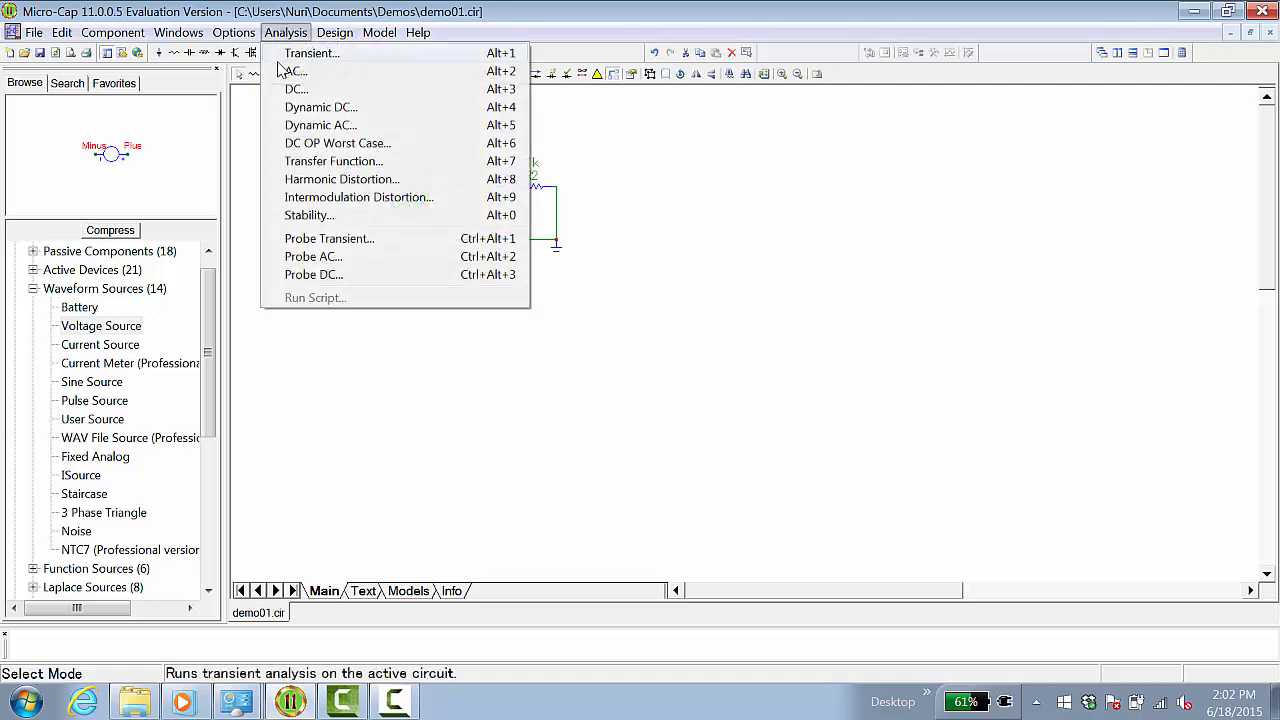
click(296, 72)
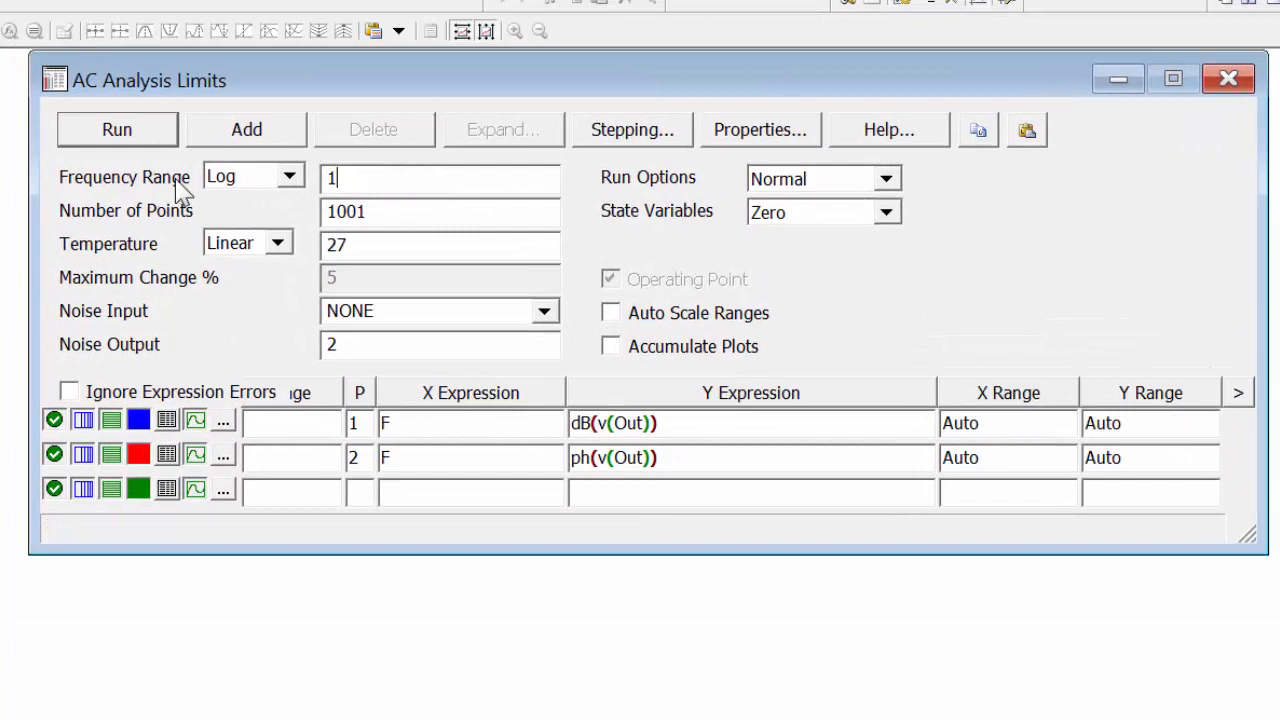
Set the AC frequency range to 100k,100 with the plot X and Y ranges on AutoAlways.
text(100k,)
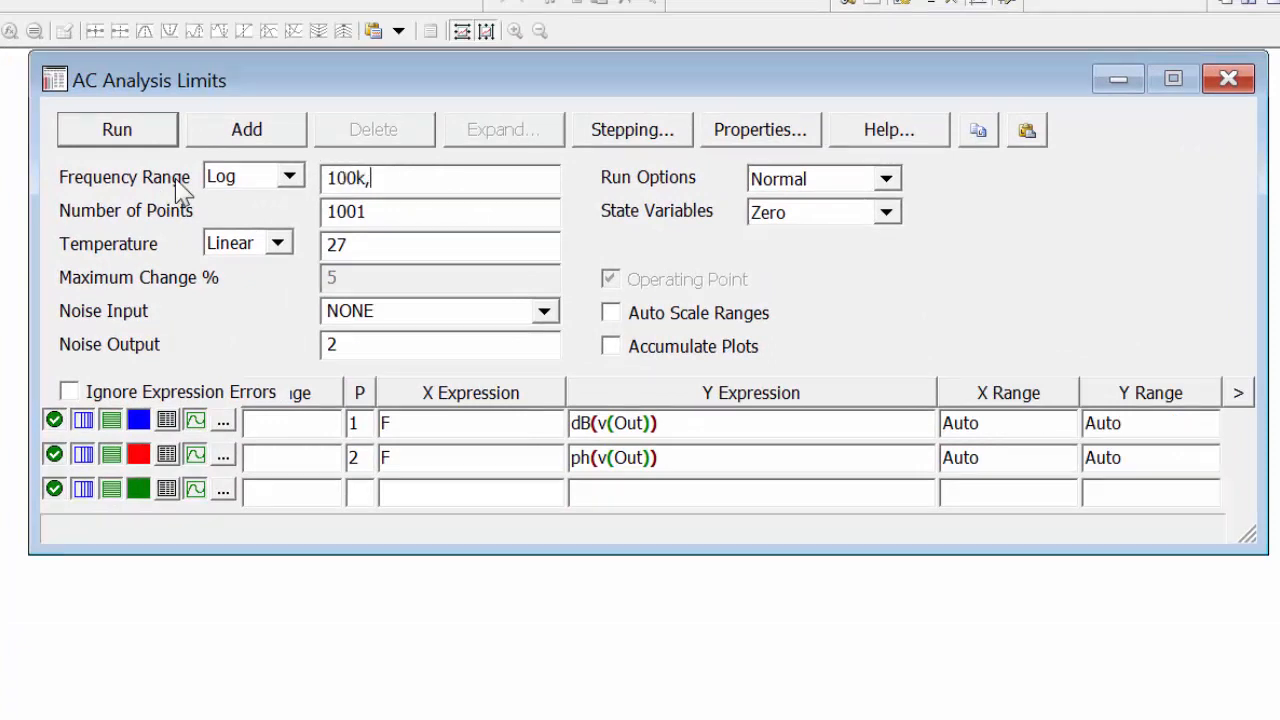
text(100)
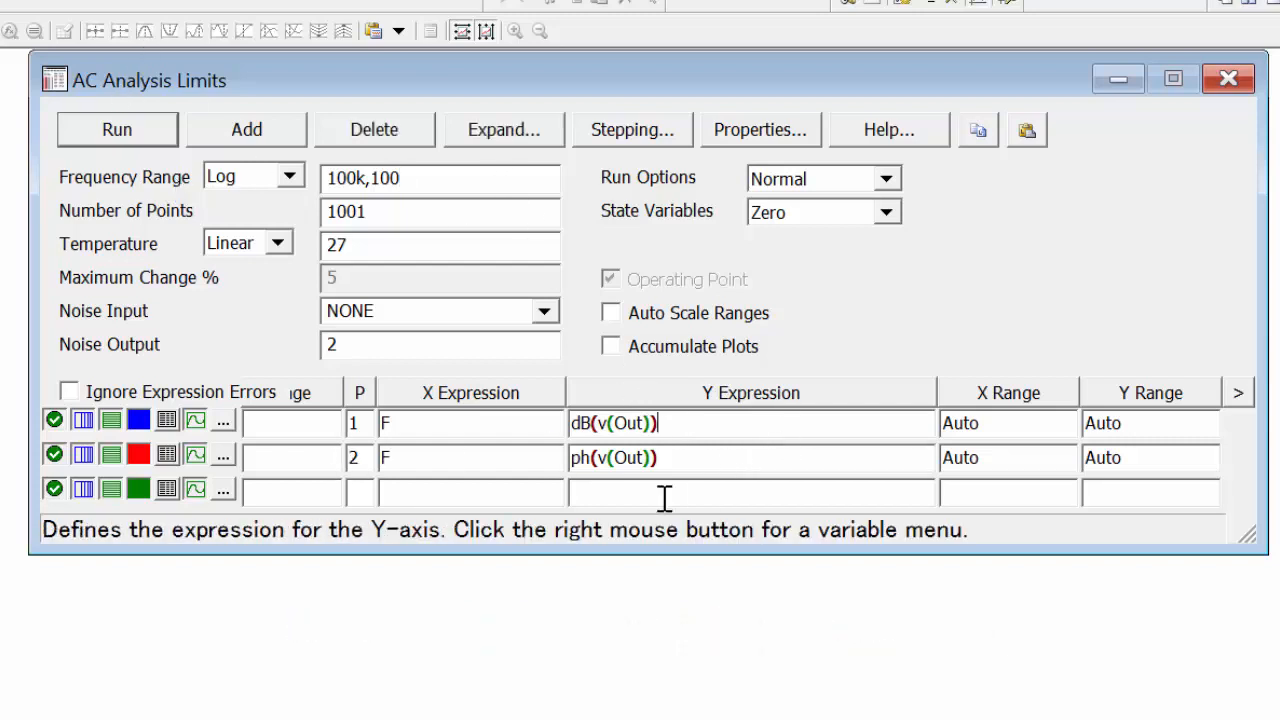
mouse_move(720, 500)
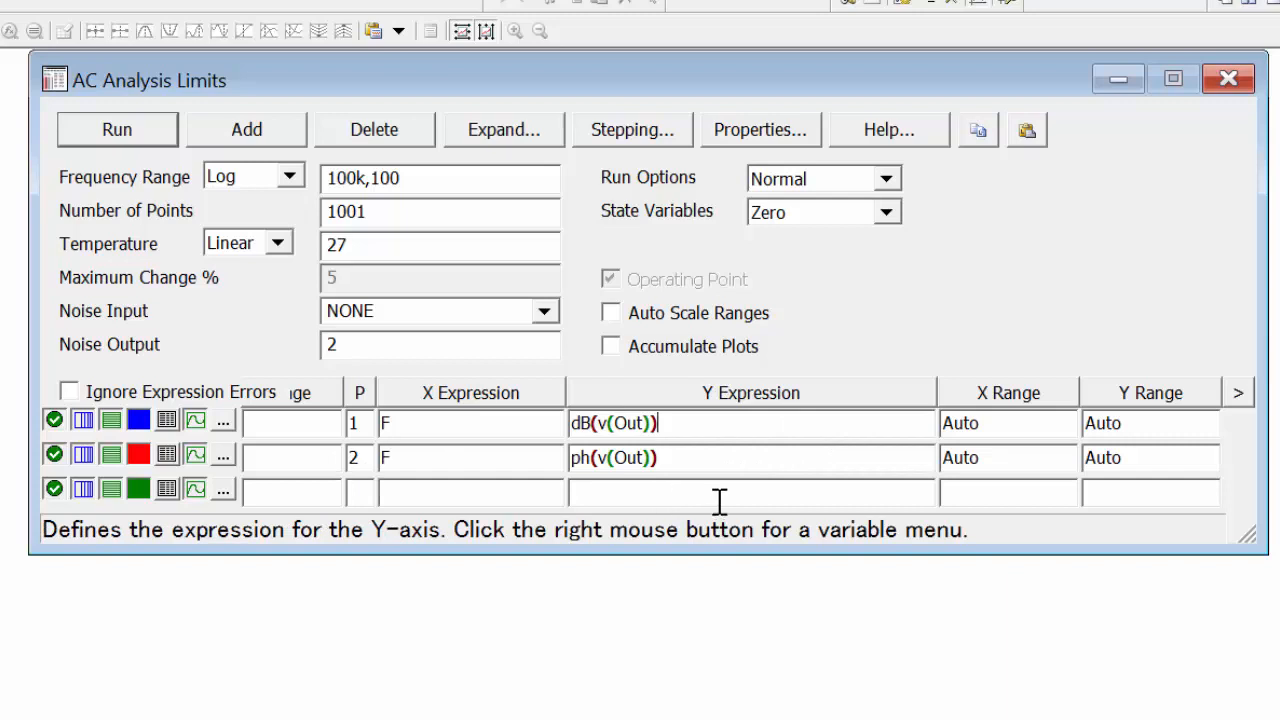
click(1006, 422)
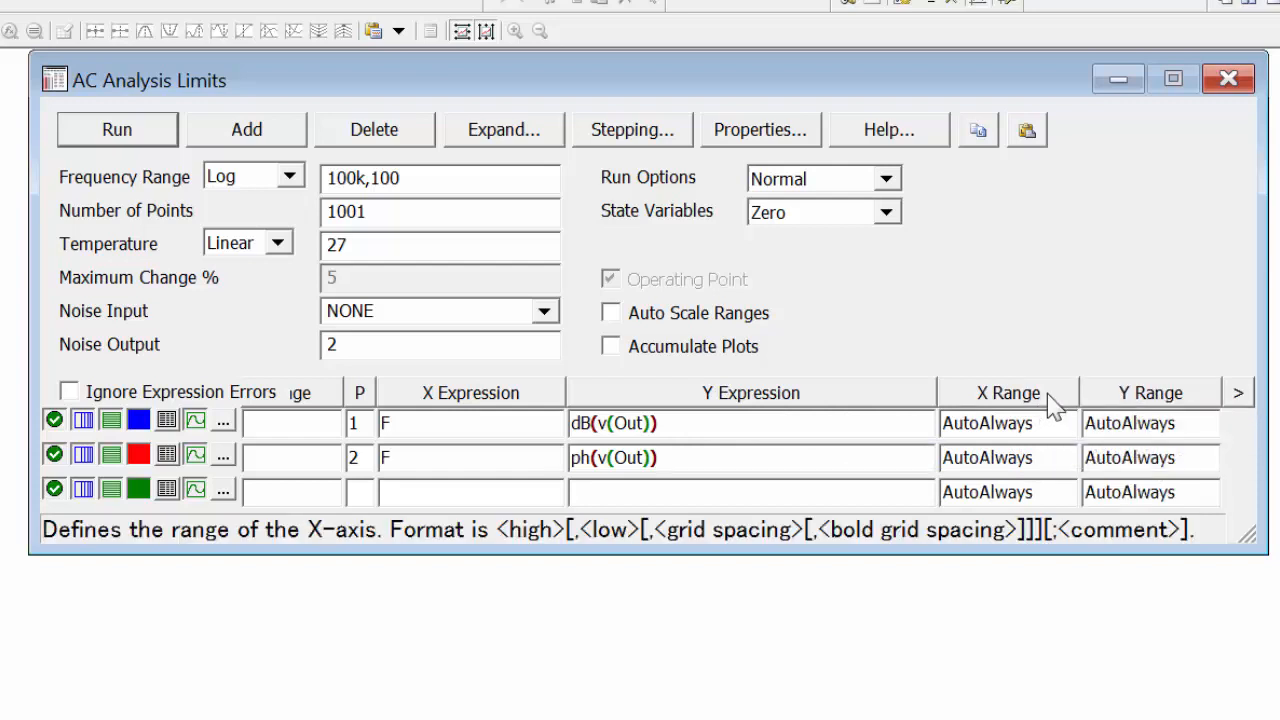
mouse_move(1200, 404)
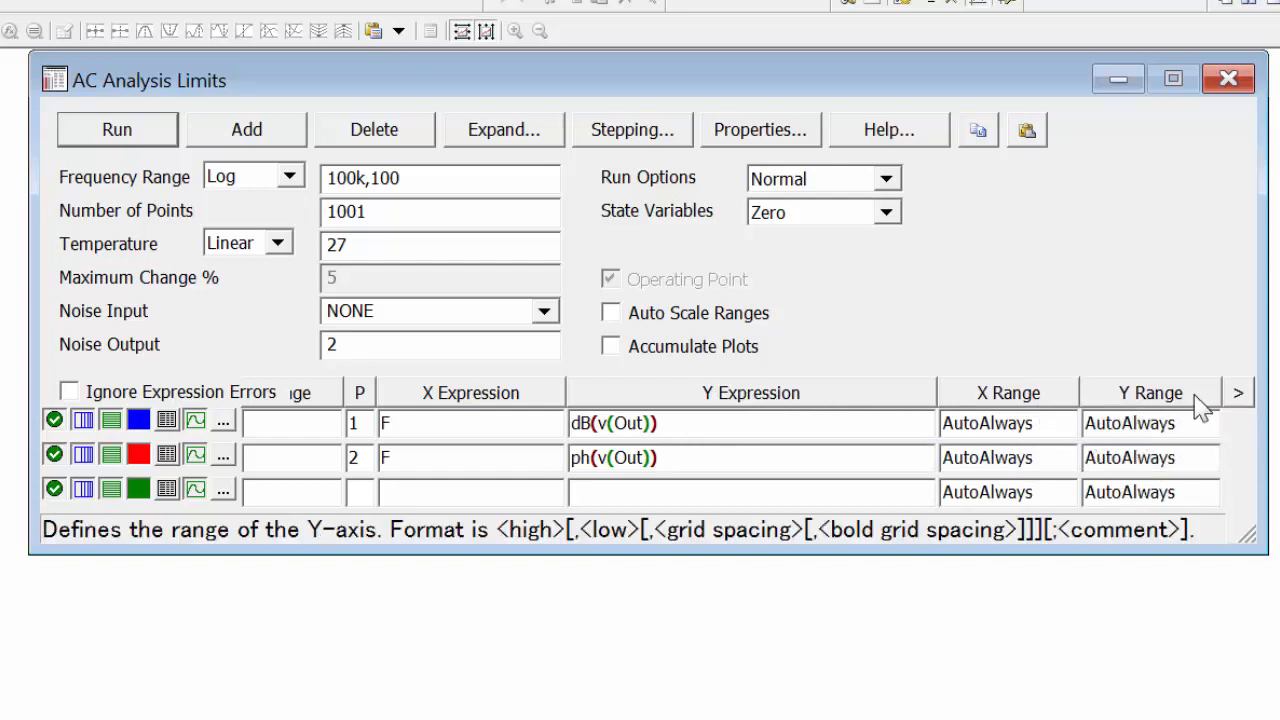
mouse_move(1180, 392)
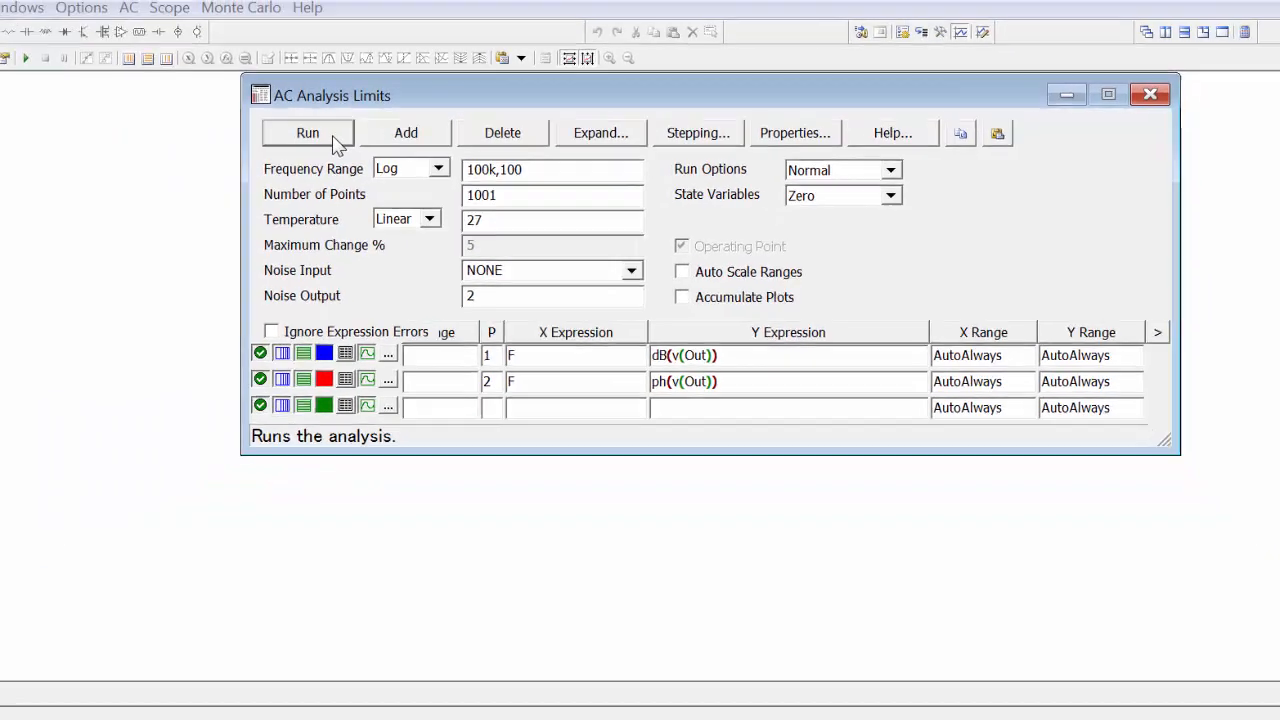
Run the AC analysis, plotting output dB and phase from 100 Hz to 100k.
click(308, 132)
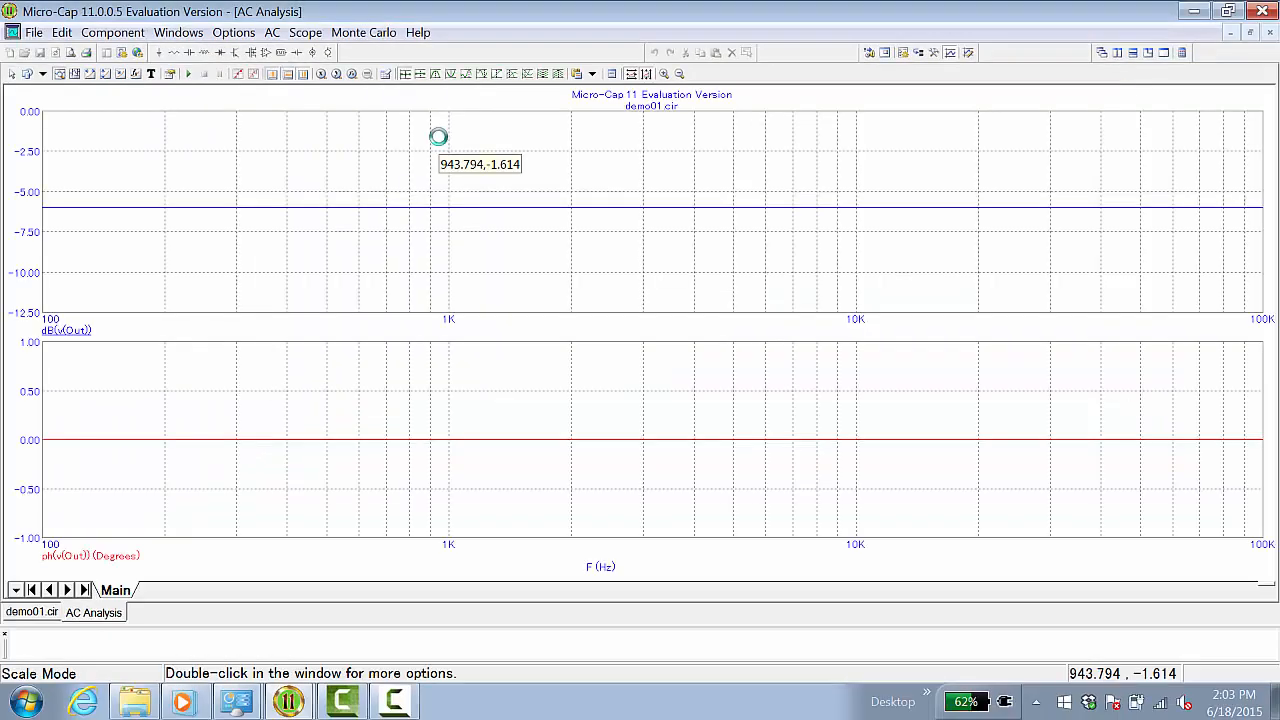
mouse_move(576, 250)
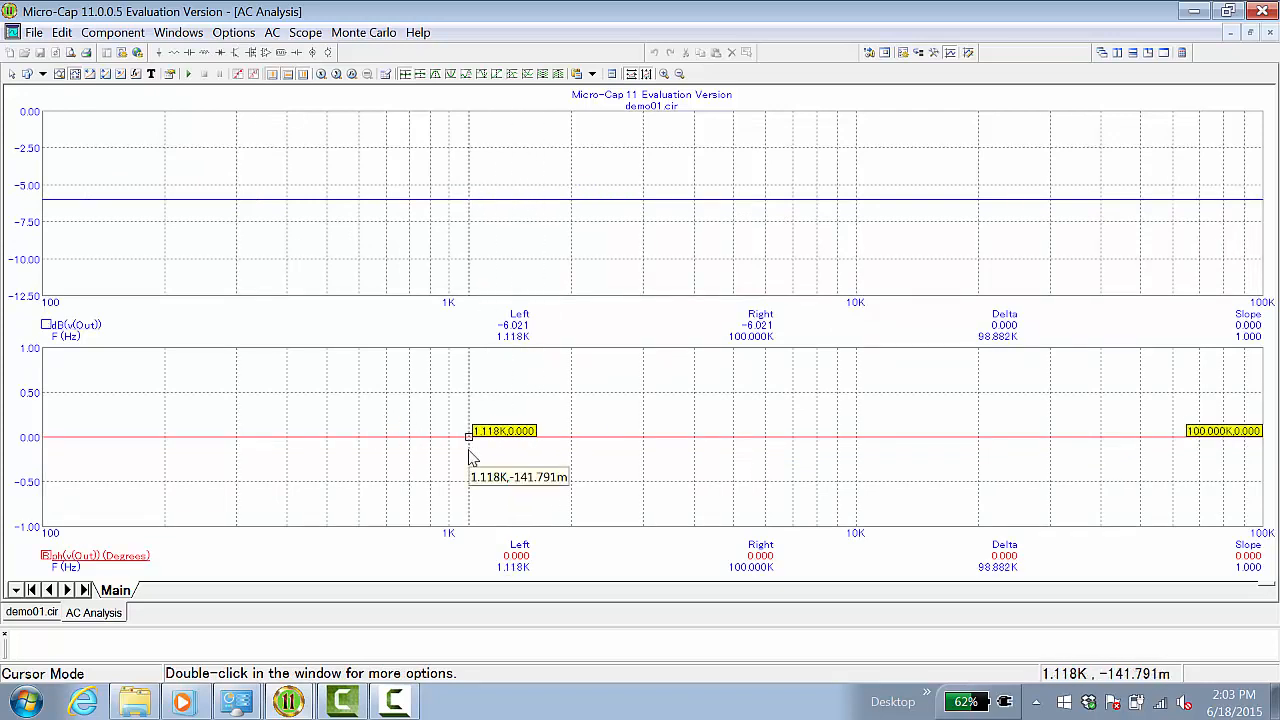
mouse_move(478, 414)
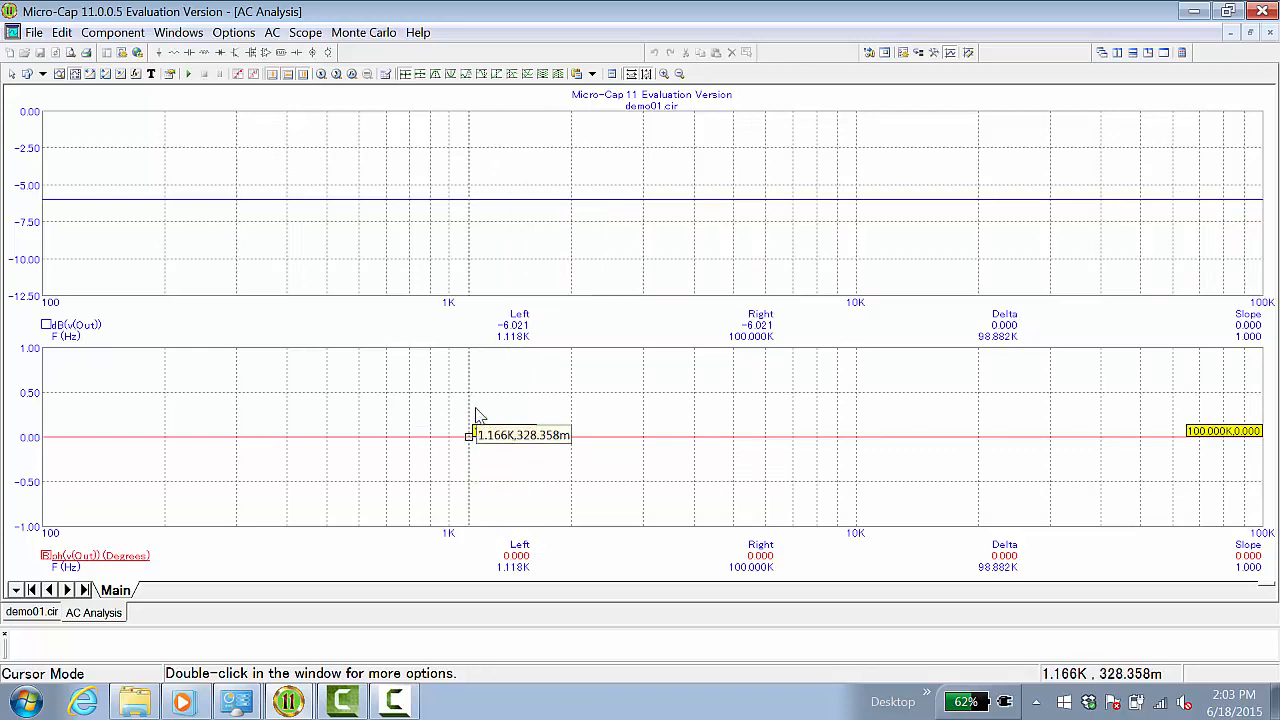